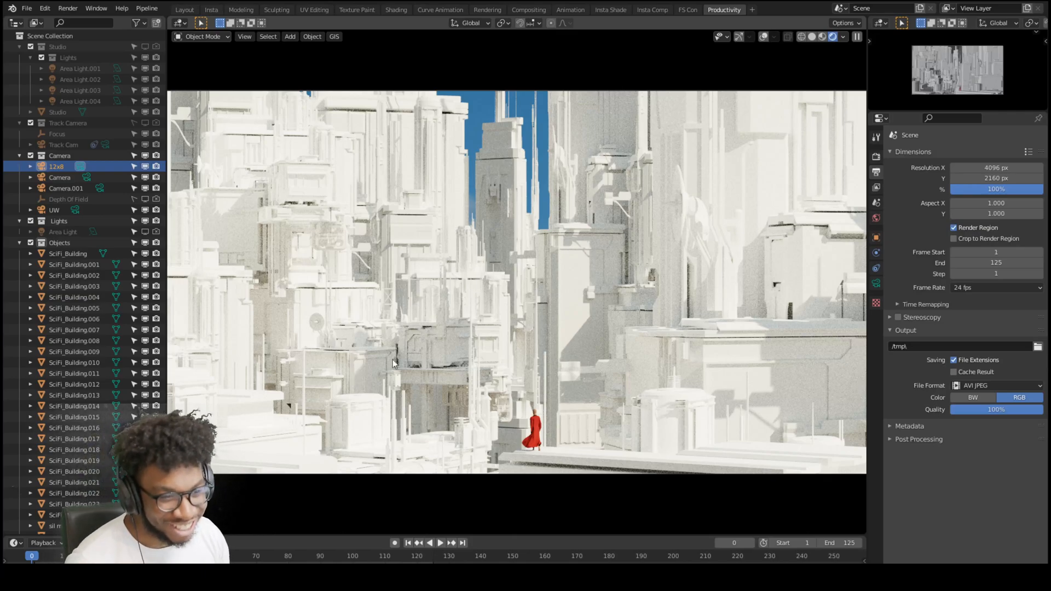
pyautogui.moveTo(481, 319)
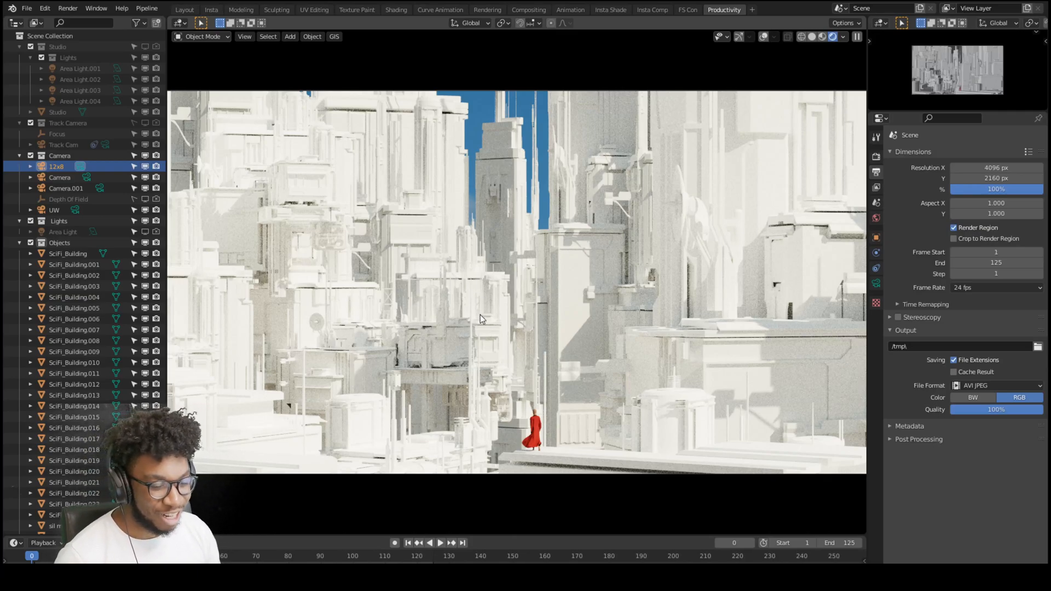
pyautogui.moveTo(521, 337)
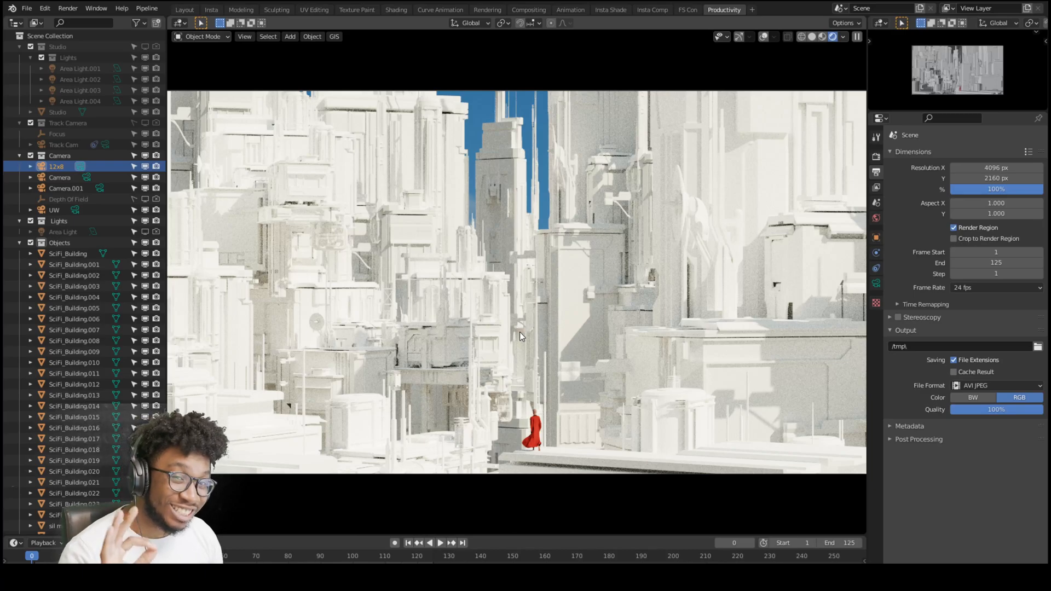
pyautogui.moveTo(533, 321)
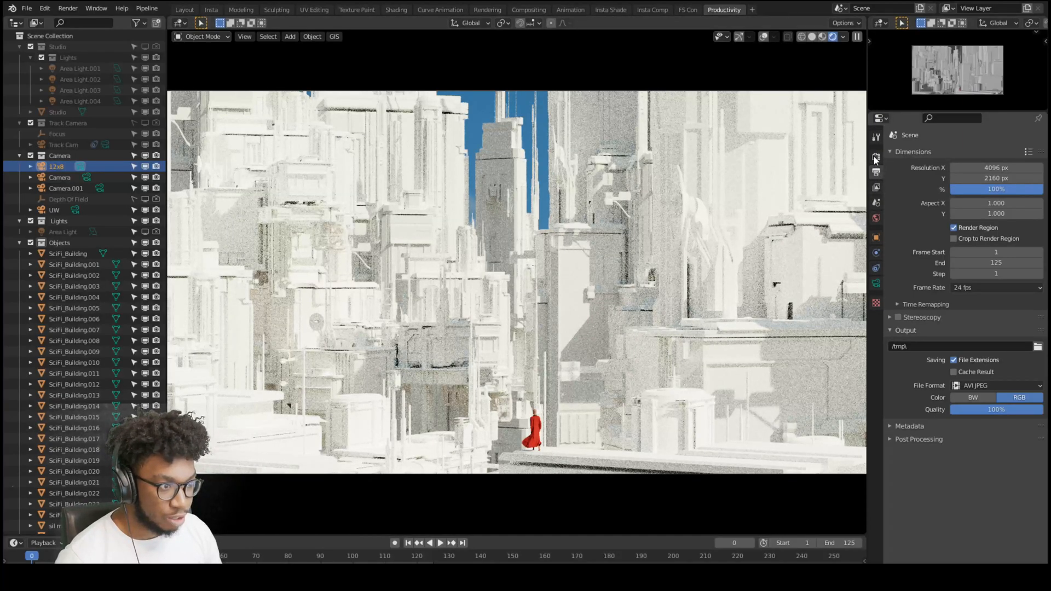
# Enable OptiX viewport denoising in Render Properties under Sampling > Denoising
pyautogui.click(876, 152)
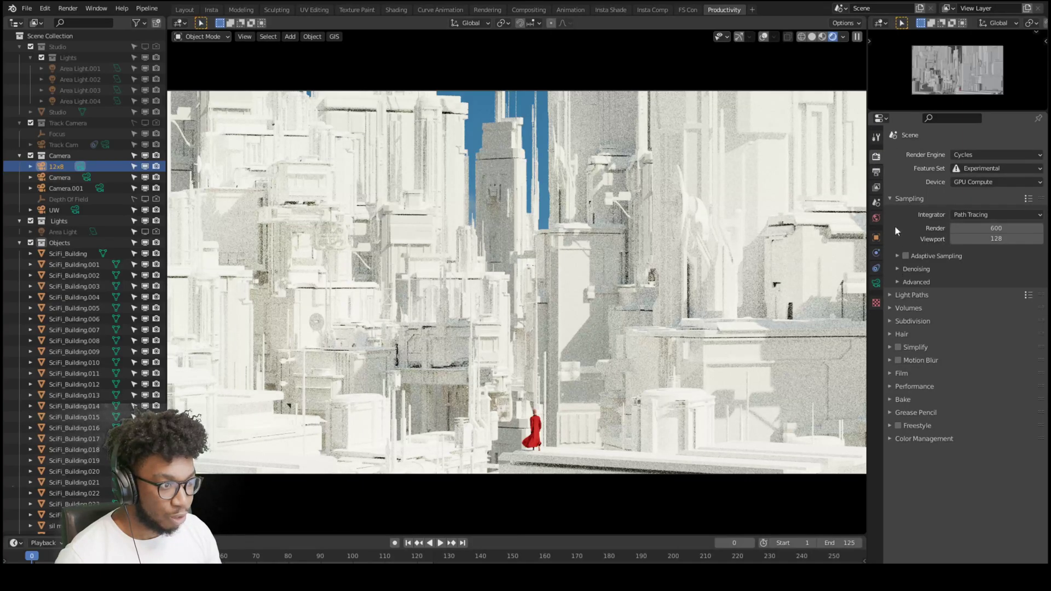
pyautogui.click(896, 269)
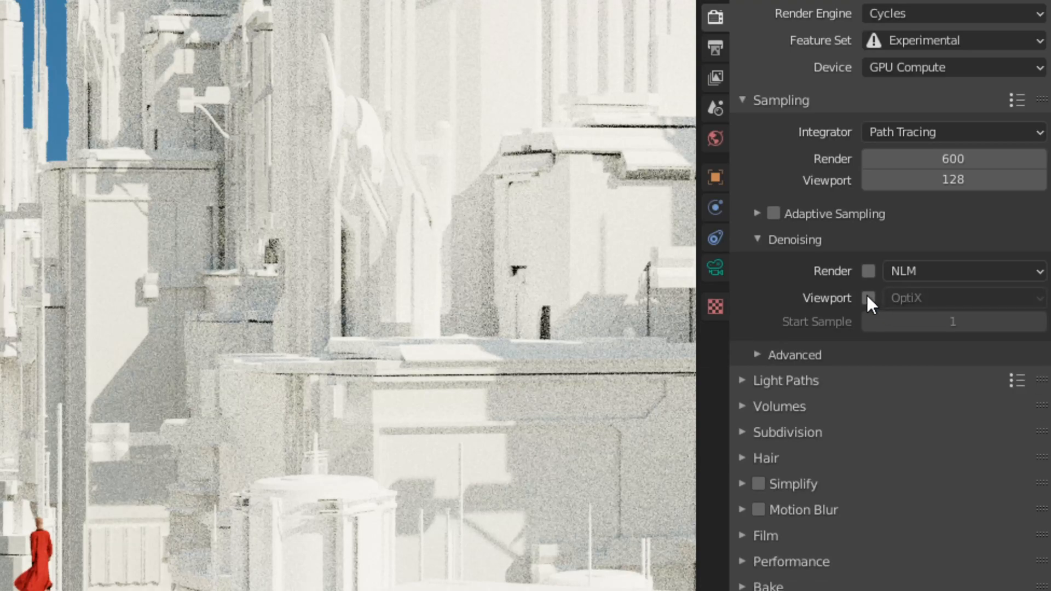
pyautogui.click(866, 298)
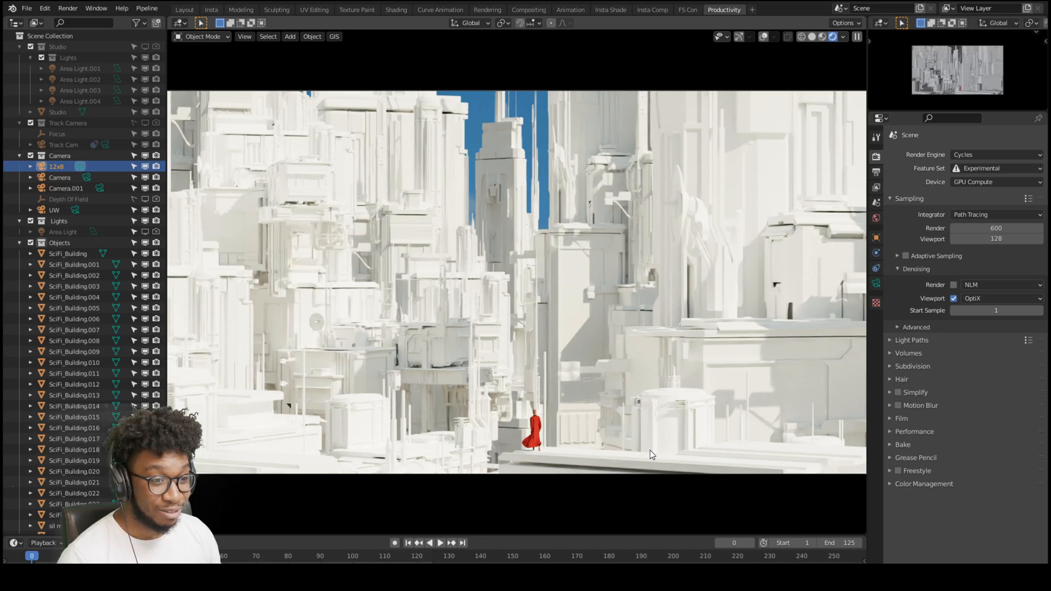
pyautogui.moveTo(624, 427)
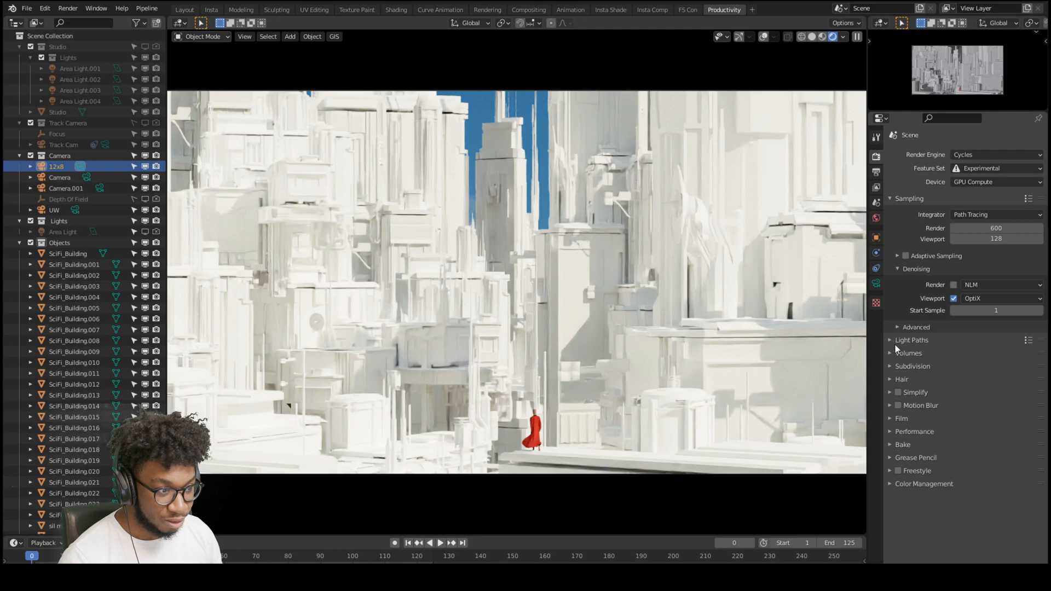
# Expand the Film panel and untick Transparent so the blue sky shows again
pyautogui.click(901, 418)
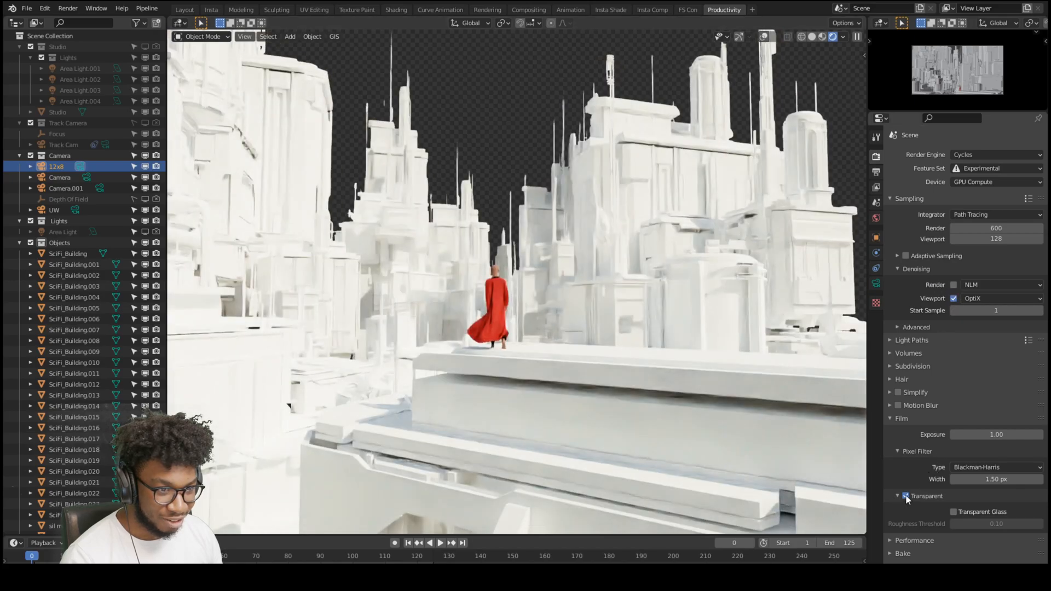
pyautogui.click(905, 495)
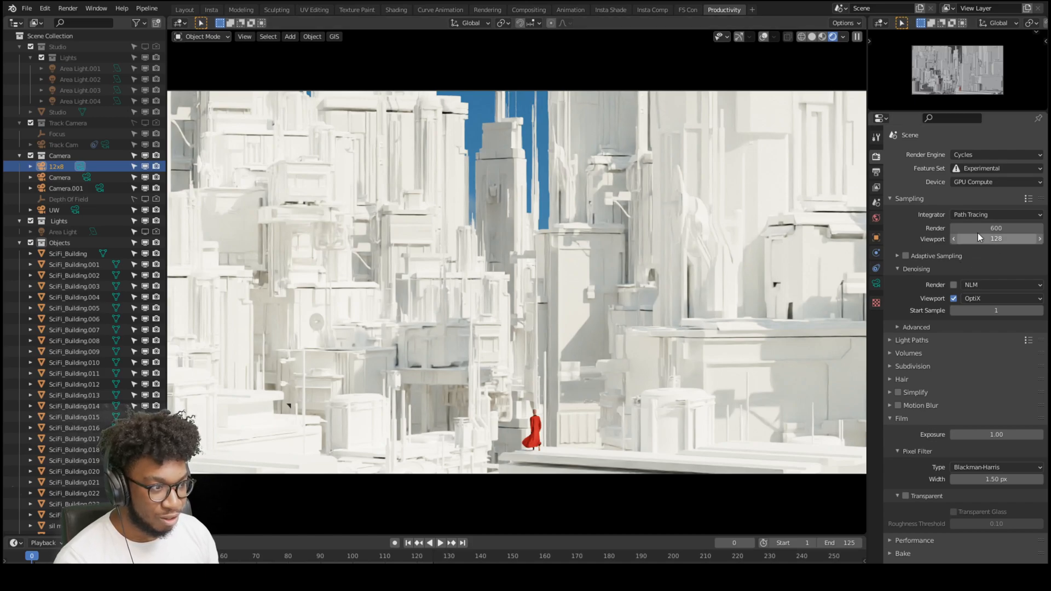
pyautogui.moveTo(982, 293)
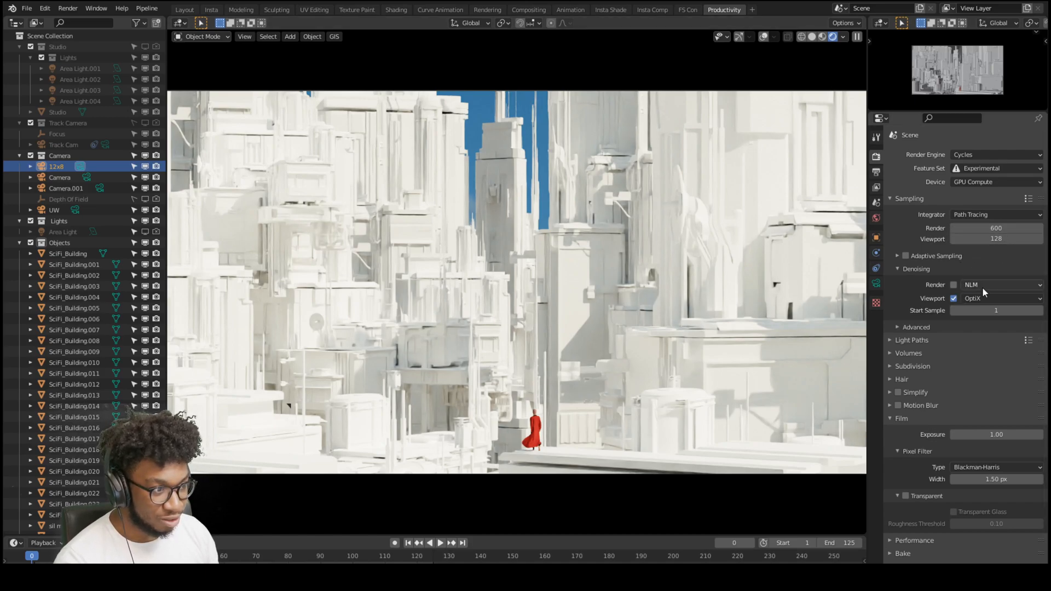
pyautogui.click(995, 297)
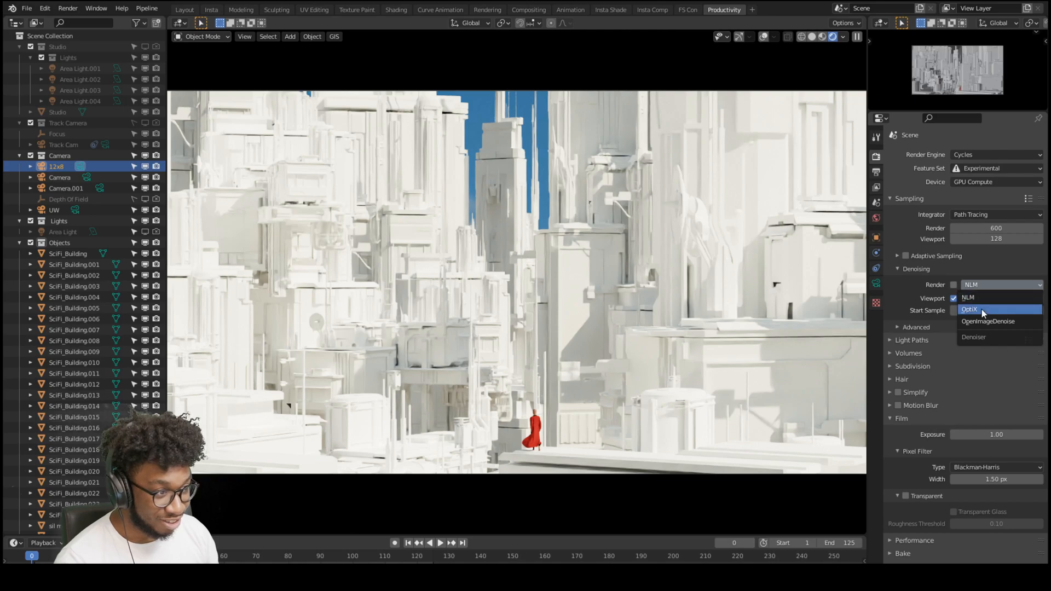
pyautogui.click(970, 308)
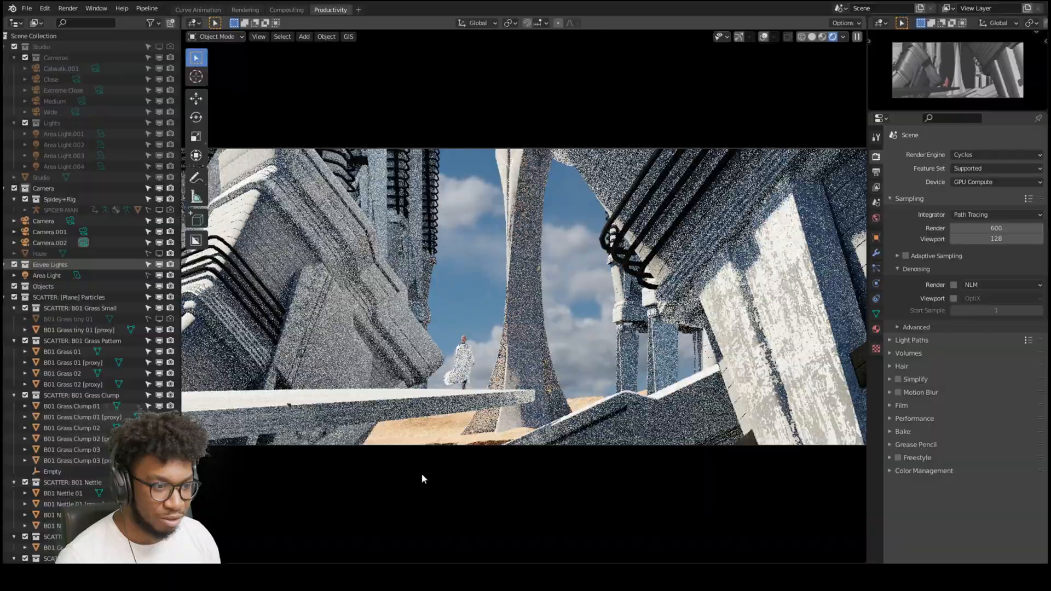
# Tick the Denoising Viewport checkbox with OptiX for the desert scene
pyautogui.click(953, 299)
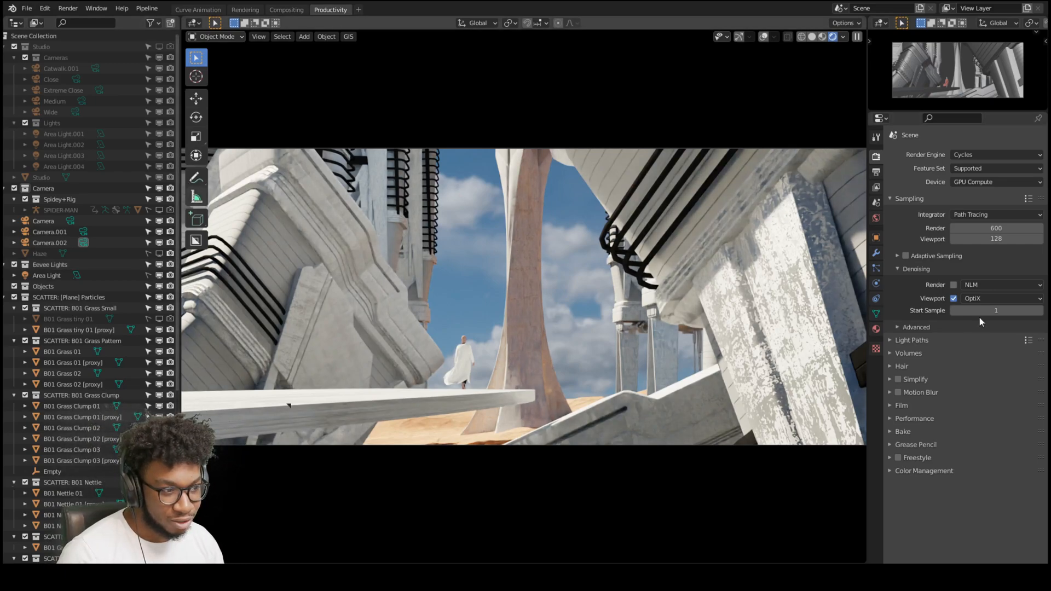
pyautogui.moveTo(954, 298)
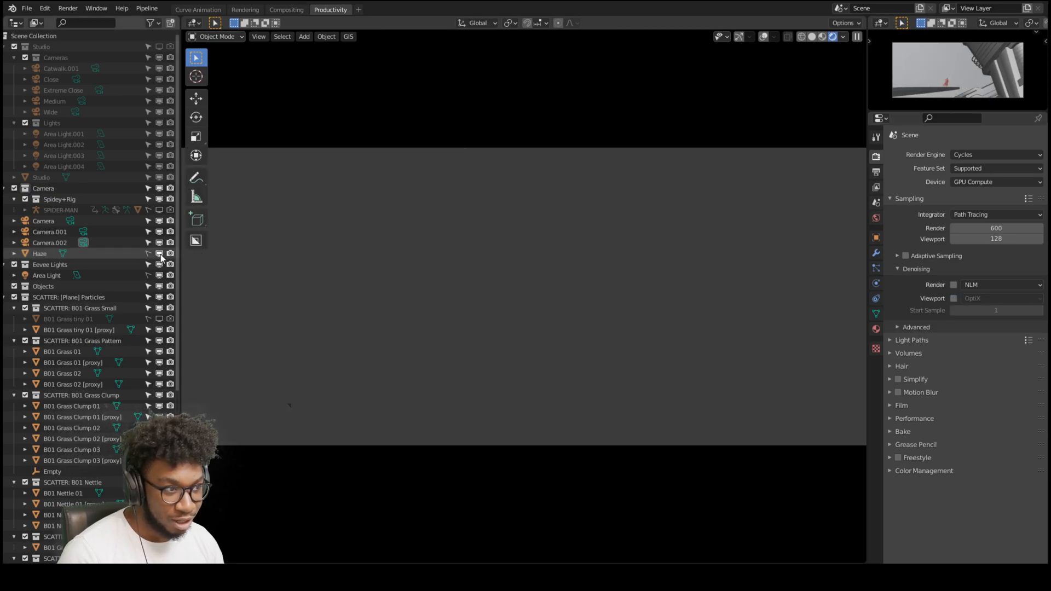
pyautogui.moveTo(148, 256)
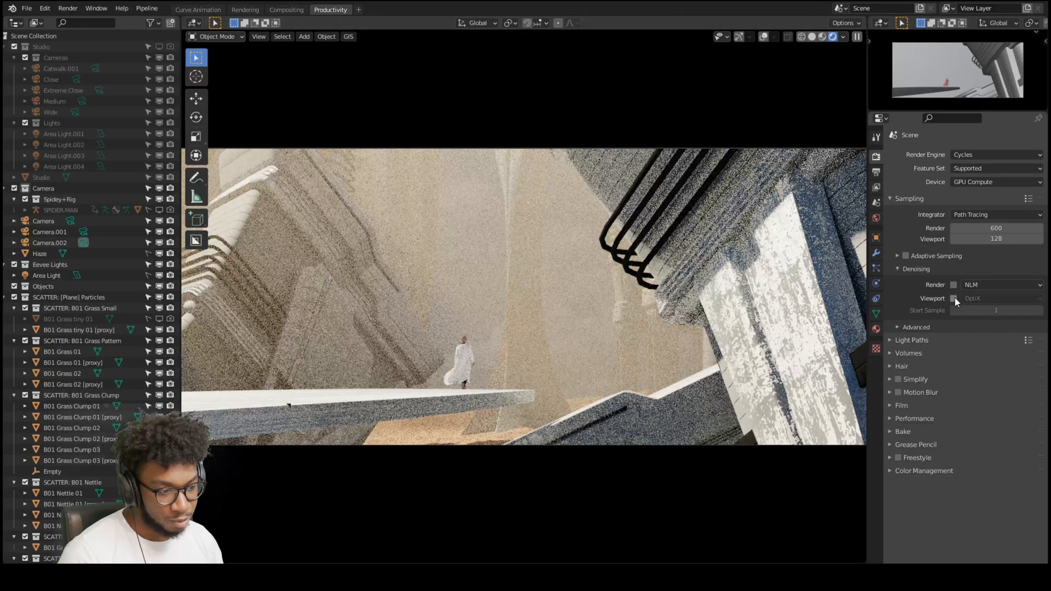
pyautogui.moveTo(953, 298)
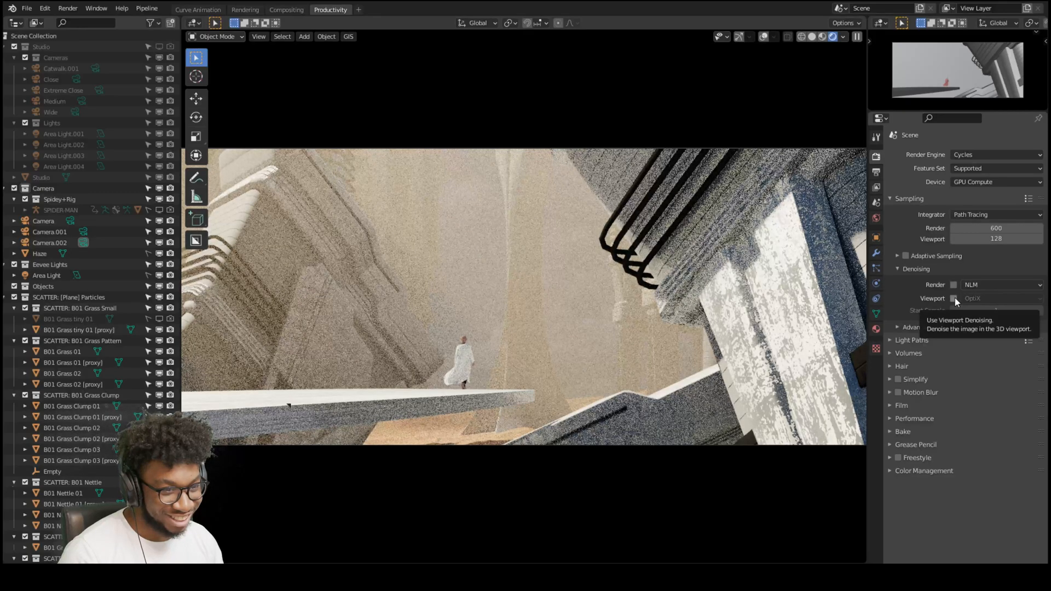
# Re-enable OptiX viewport denoising and view the hazy desert render fullscreen
pyautogui.click(953, 299)
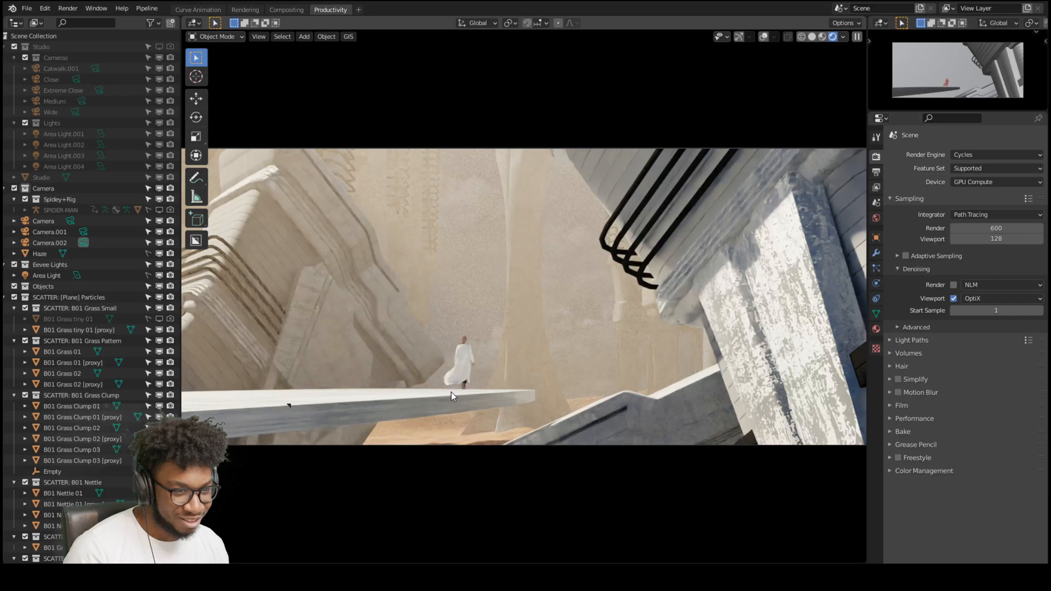
pyautogui.moveTo(452, 316)
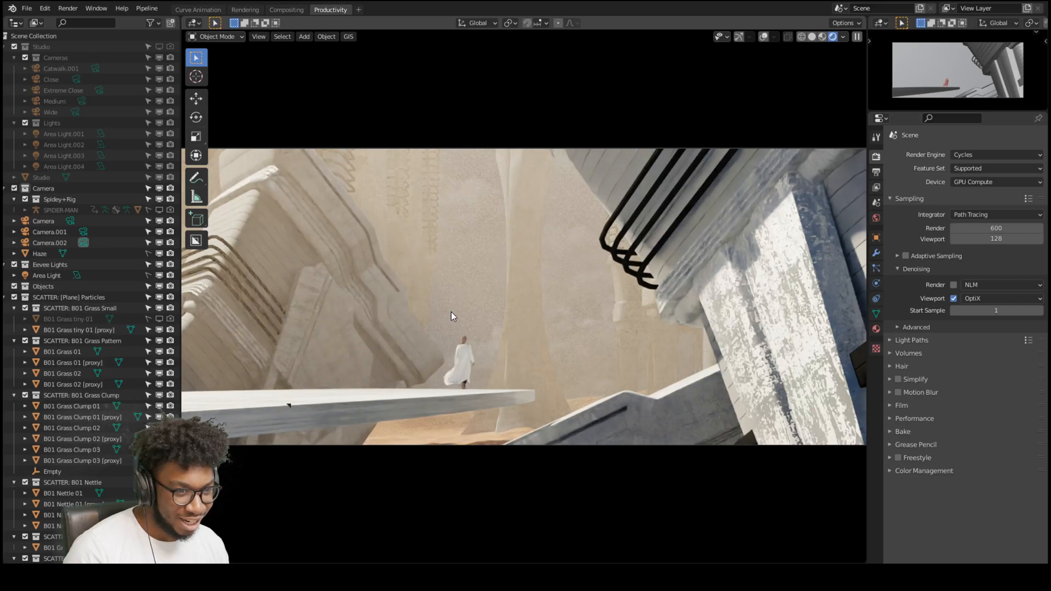
pyautogui.press('ctrl+space')
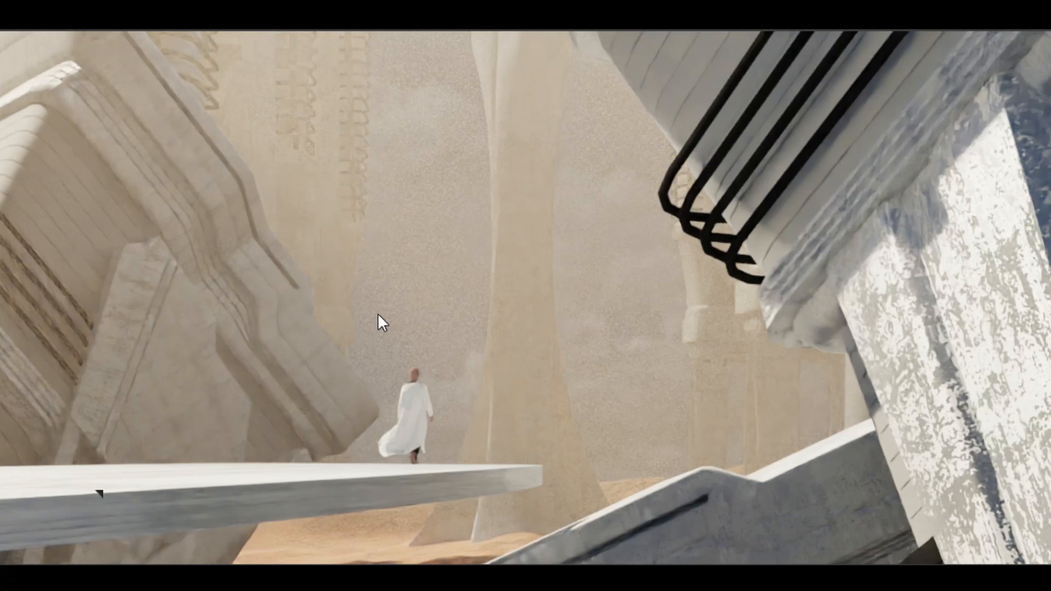
pyautogui.moveTo(503, 513)
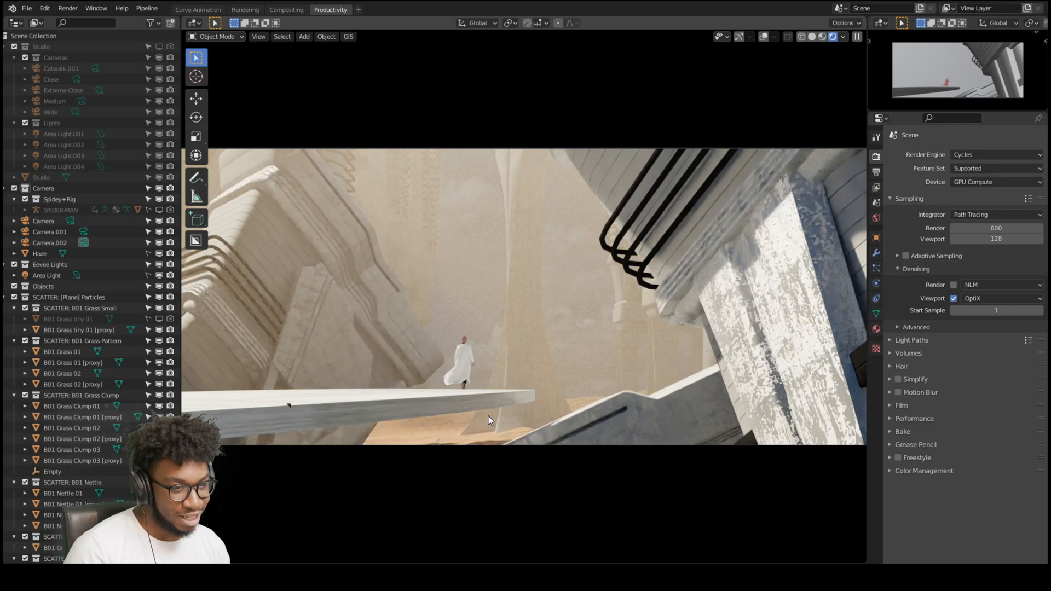
pyautogui.moveTo(484, 418)
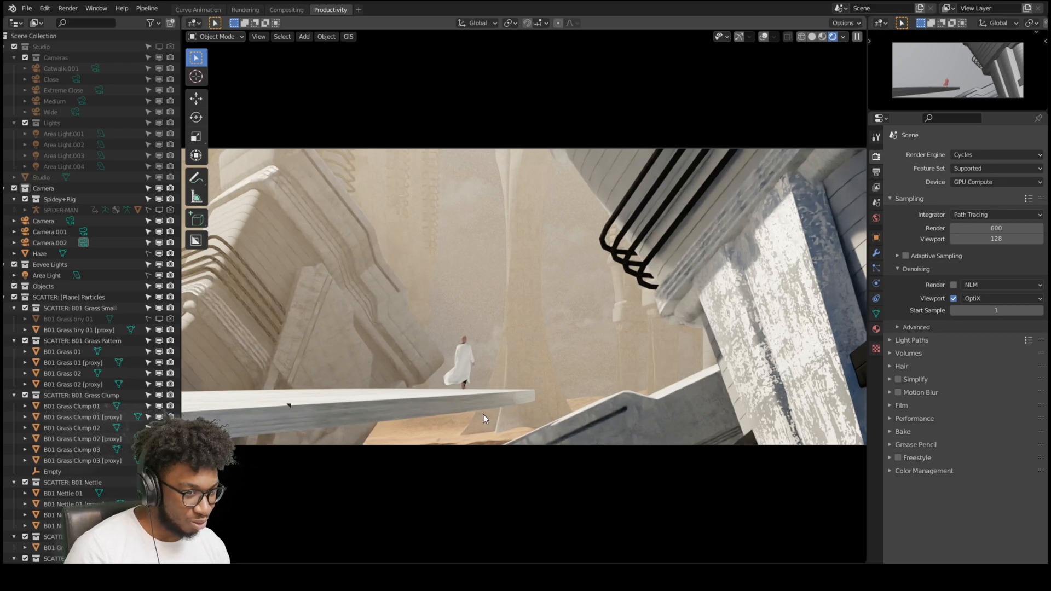
pyautogui.moveTo(491, 382)
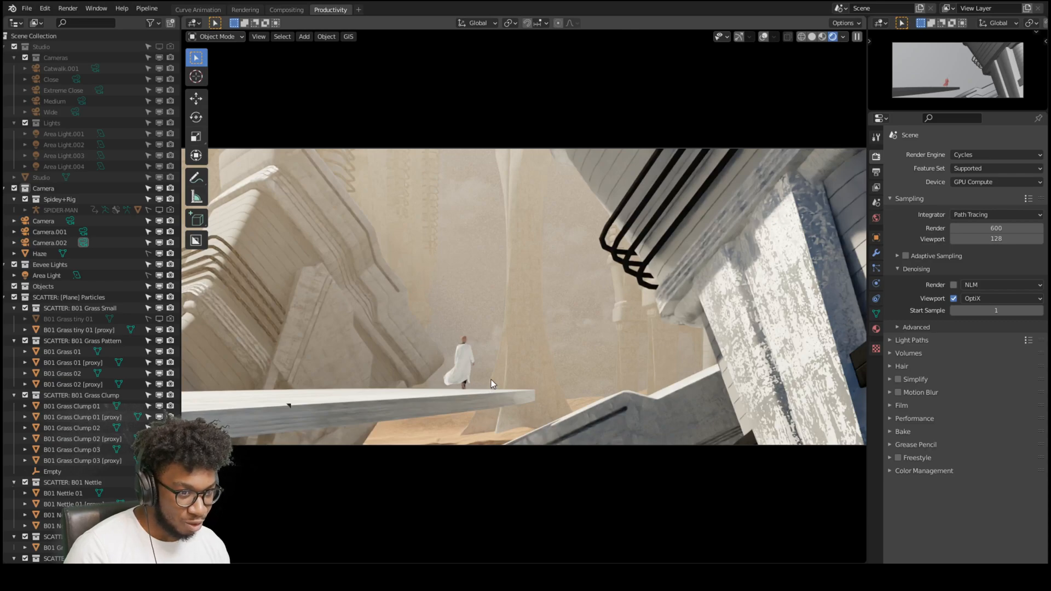
pyautogui.moveTo(492, 381)
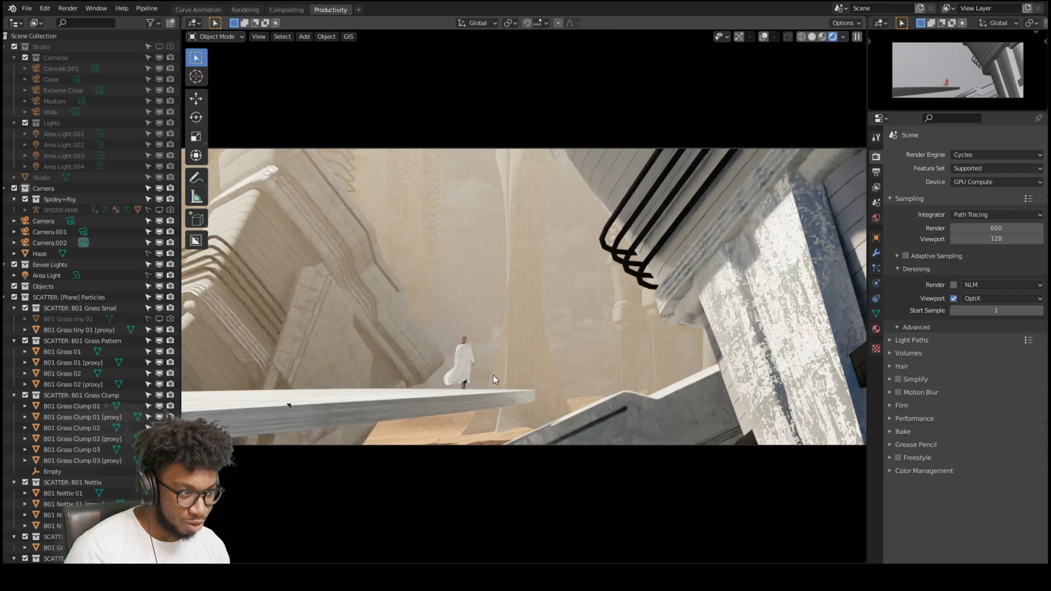
pyautogui.moveTo(474, 359)
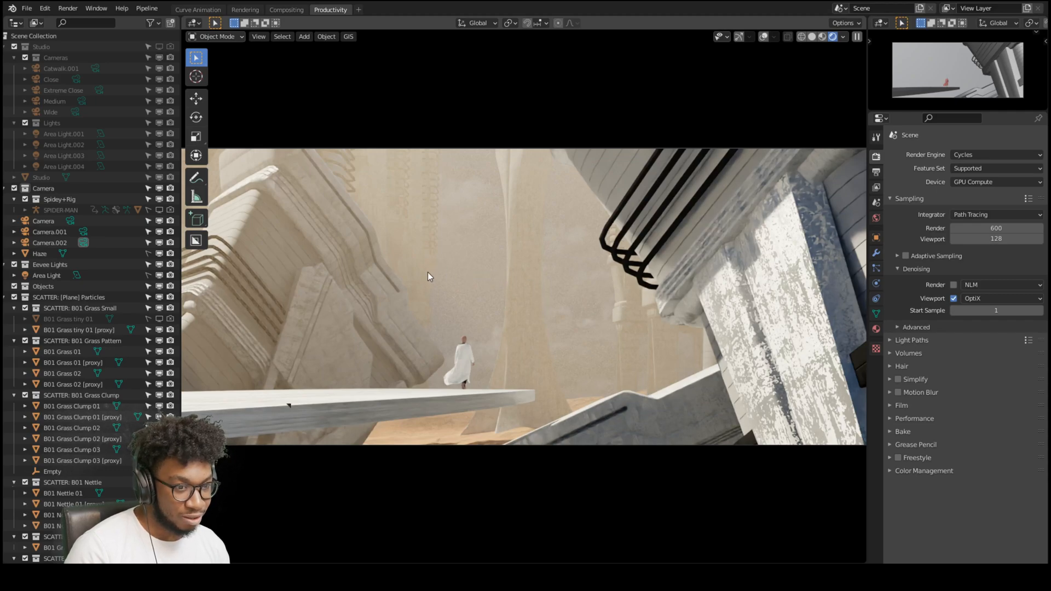
pyautogui.moveTo(533, 277)
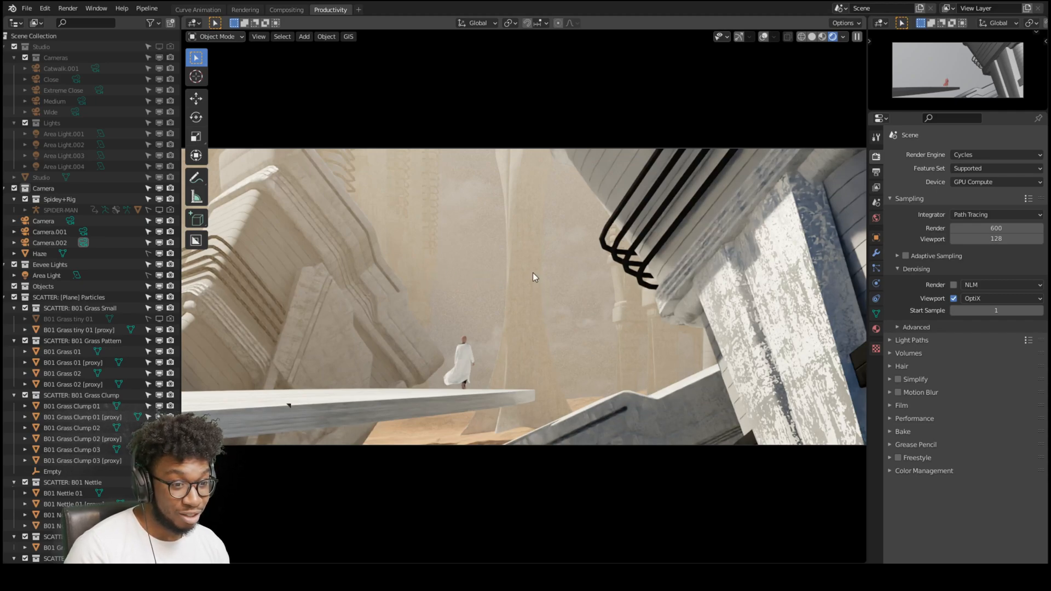
pyautogui.moveTo(628, 328)
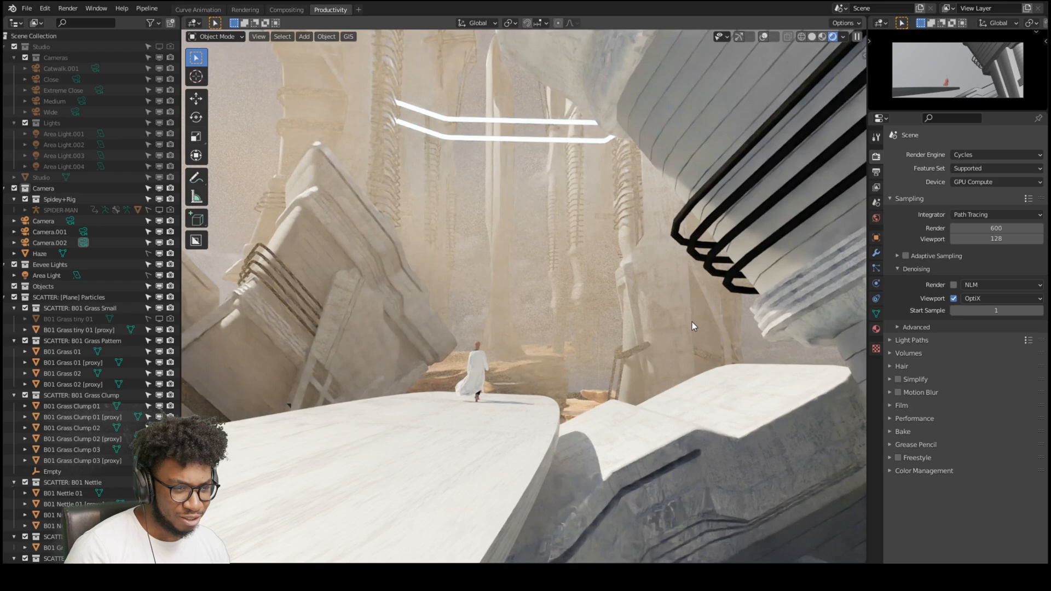
pyautogui.moveTo(995, 309)
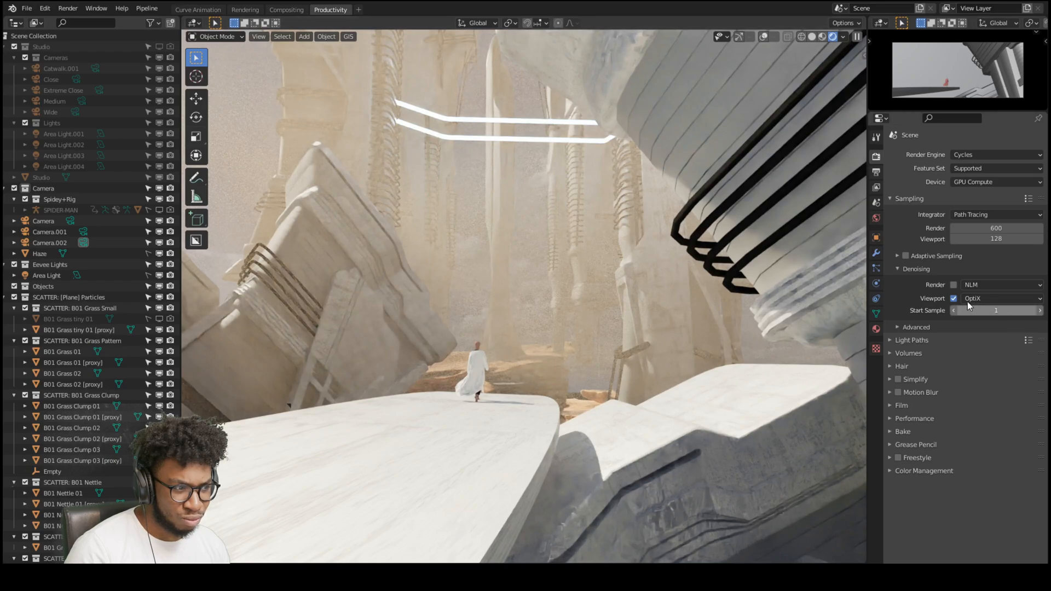
# Toggle OptiX viewport denoising off to compare the grainy desert render, then back on
pyautogui.click(952, 299)
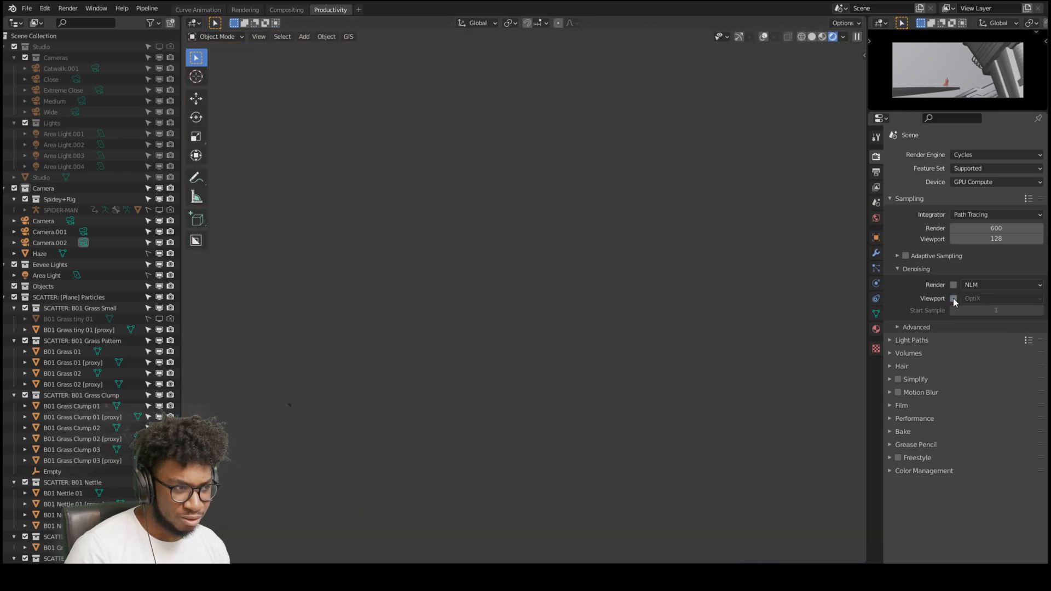
pyautogui.moveTo(953, 298)
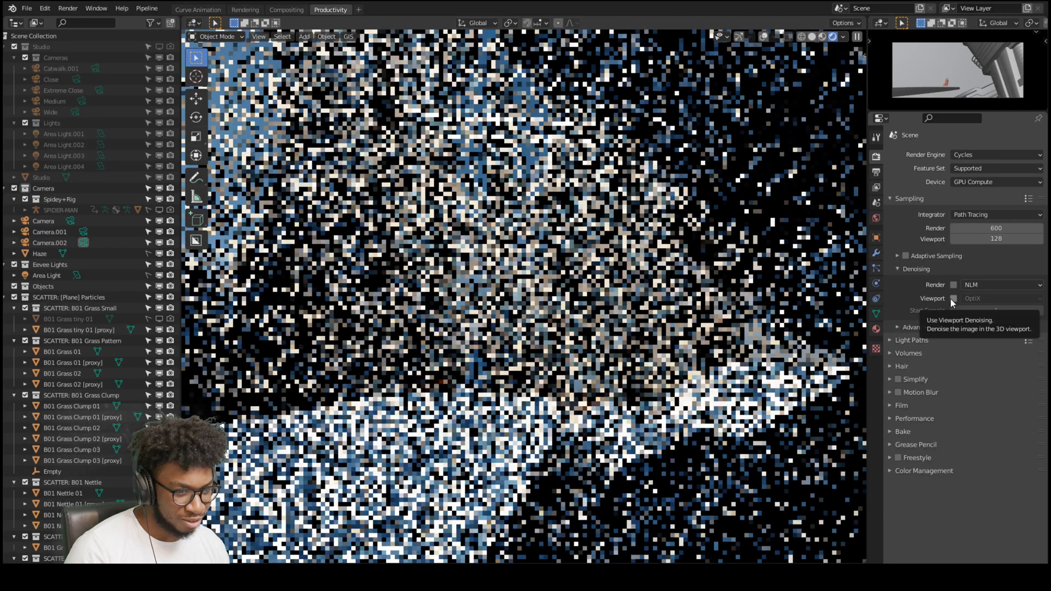
pyautogui.click(953, 298)
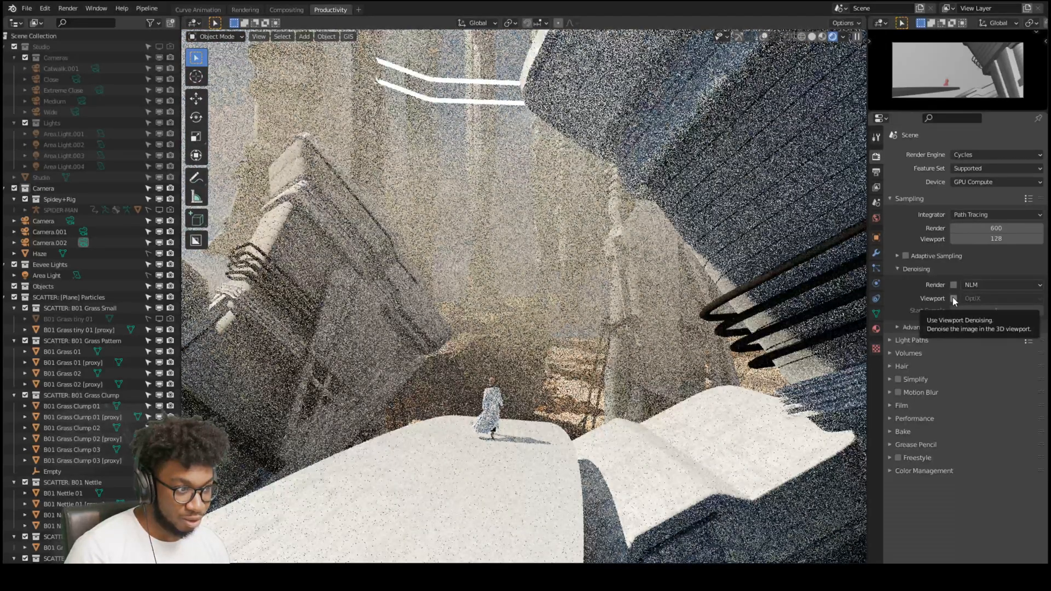
pyautogui.click(953, 298)
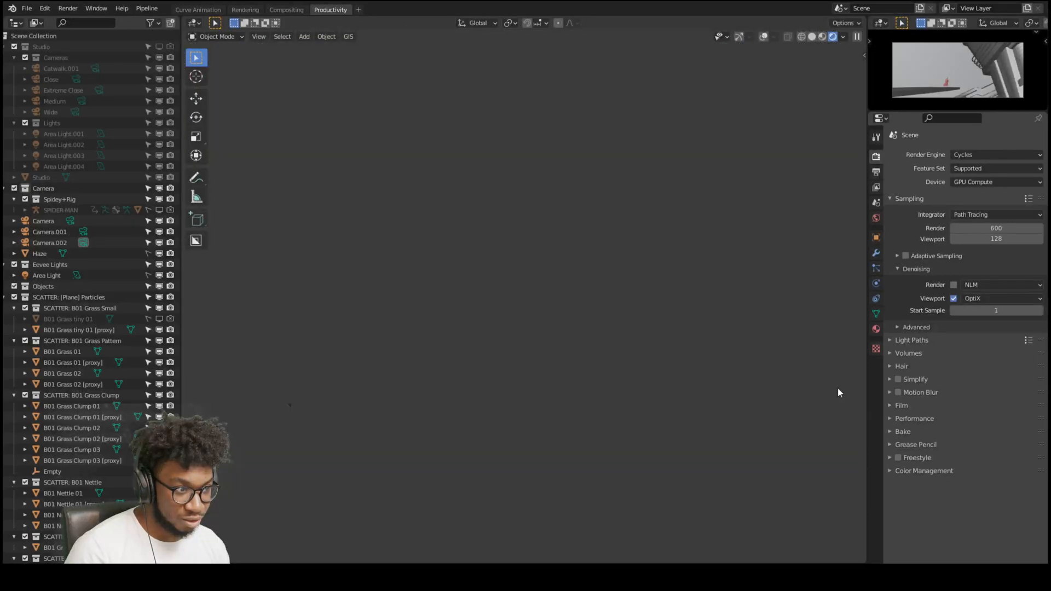
pyautogui.moveTo(803, 394)
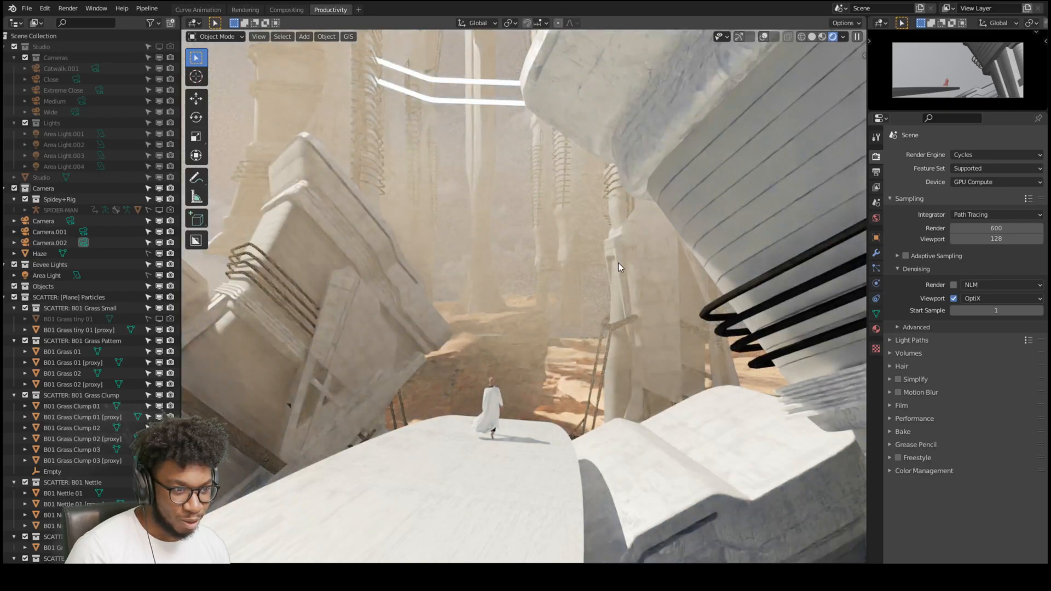
pyautogui.moveTo(604, 274)
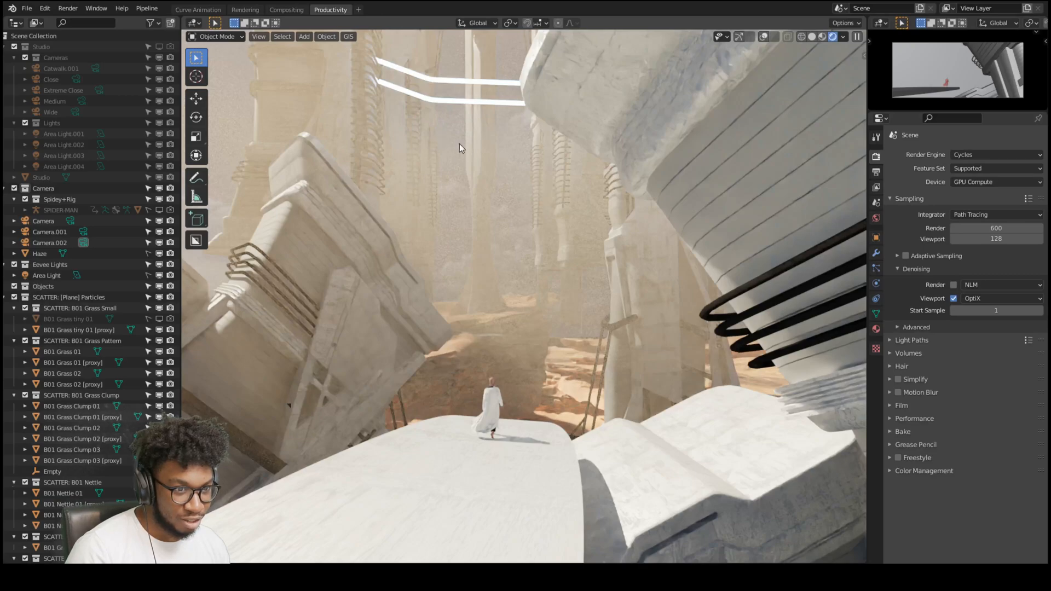
pyautogui.moveTo(546, 408)
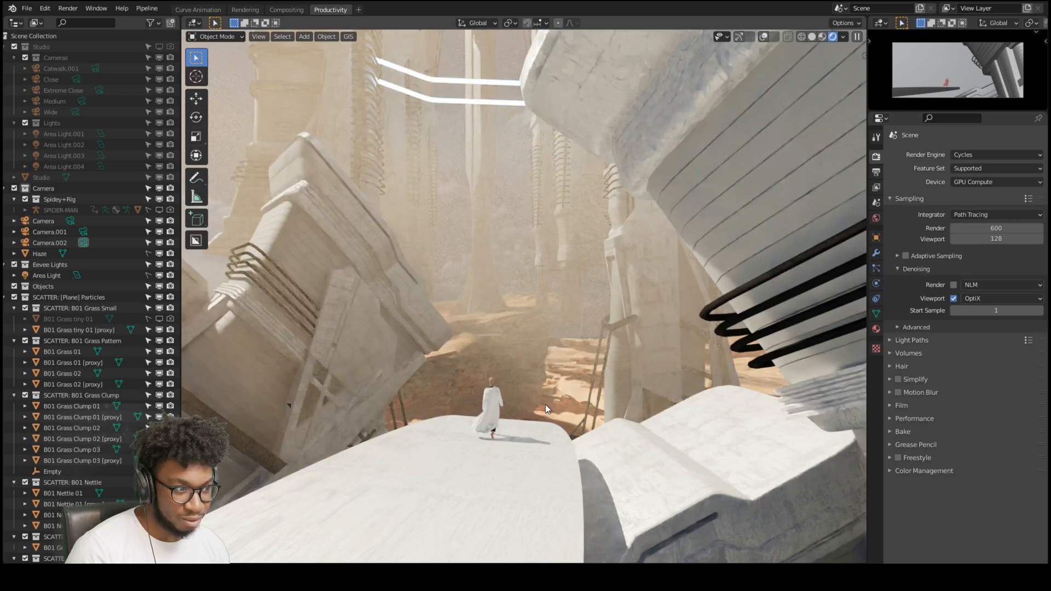
pyautogui.moveTo(553, 385)
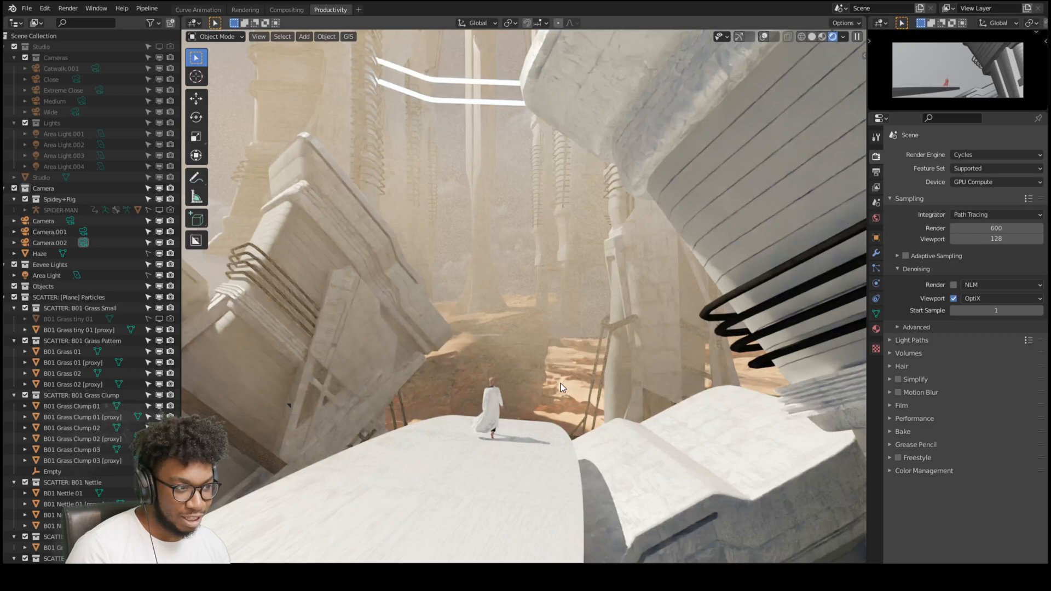
pyautogui.moveTo(567, 403)
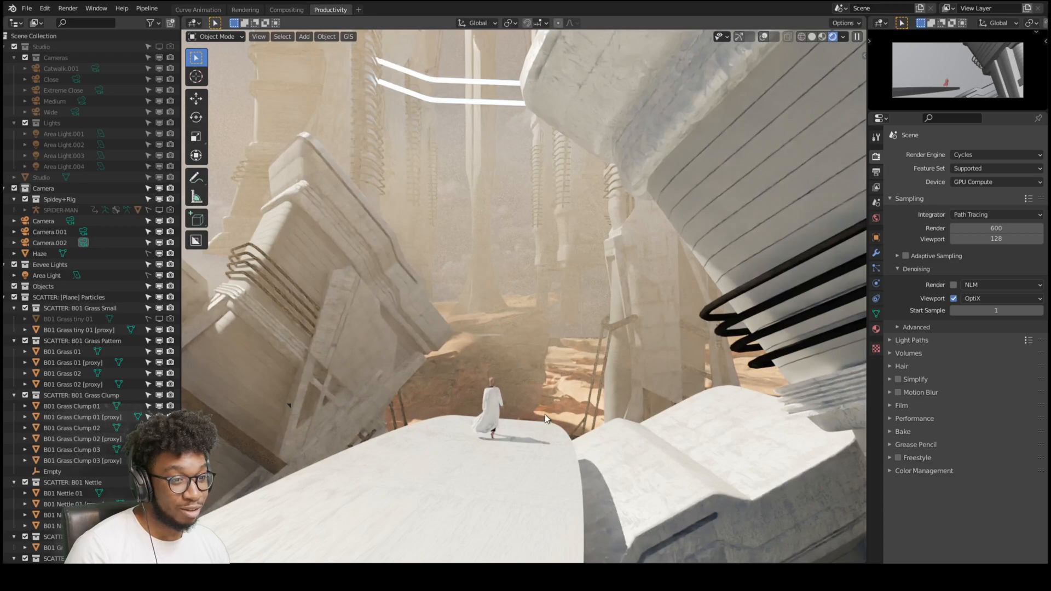
pyautogui.moveTo(510, 435)
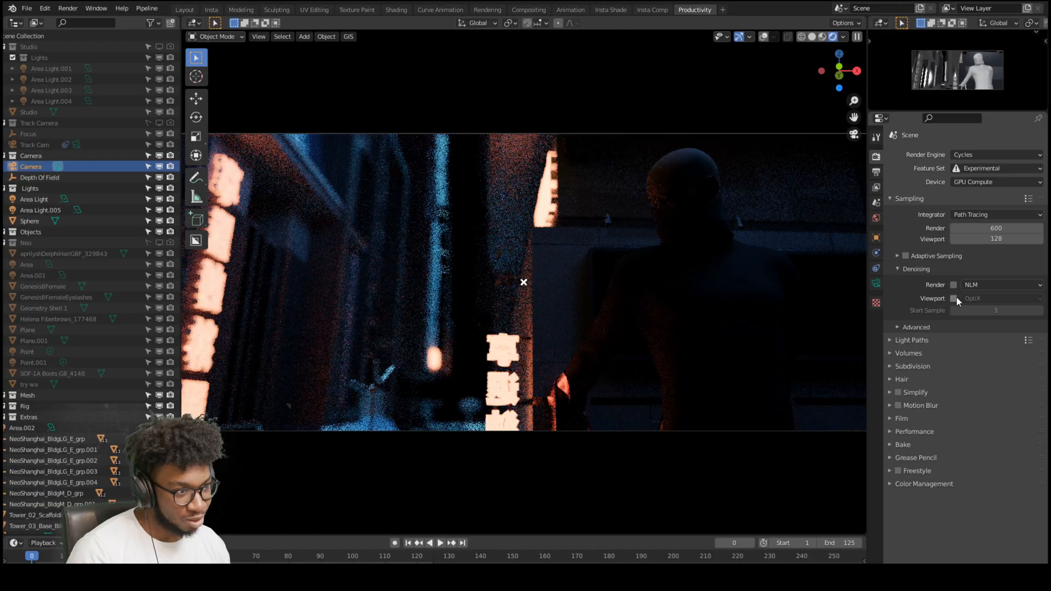
pyautogui.moveTo(952, 298)
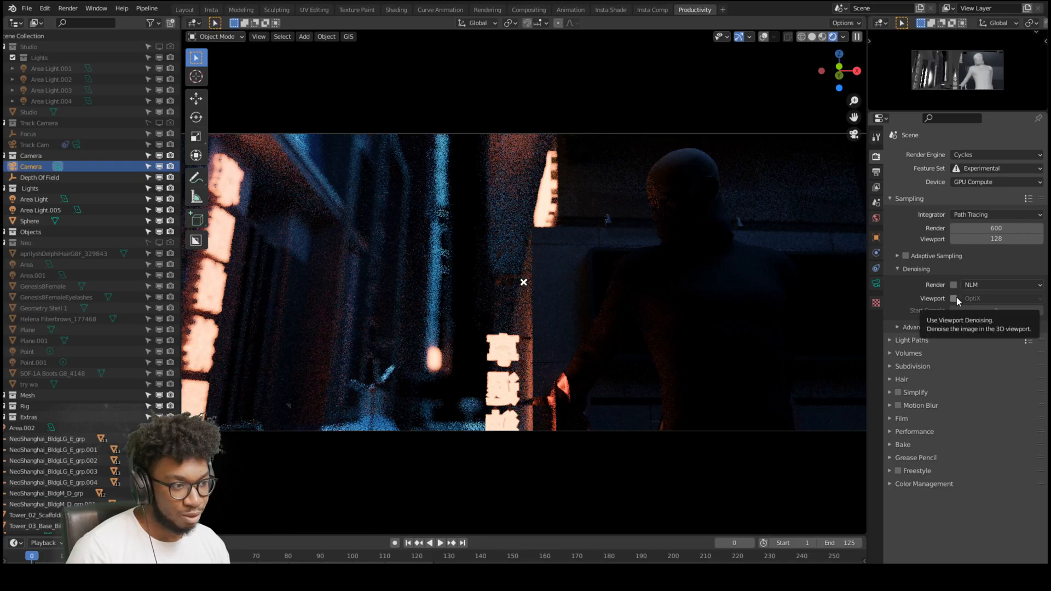
# Tick the Denoising Viewport checkbox (OptiX) for the neon city scene
pyautogui.click(952, 299)
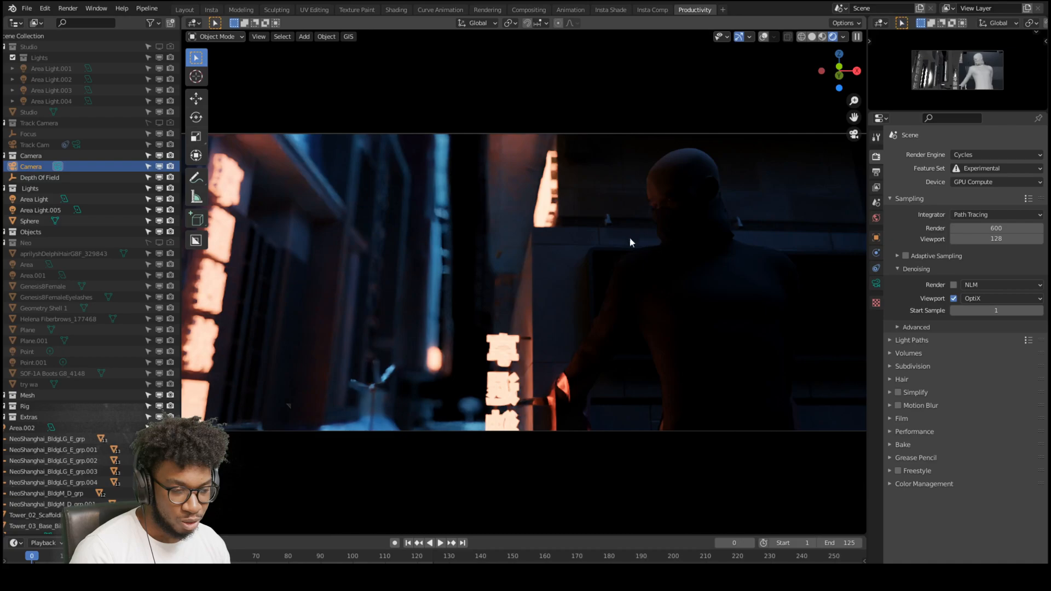
pyautogui.moveTo(713, 182)
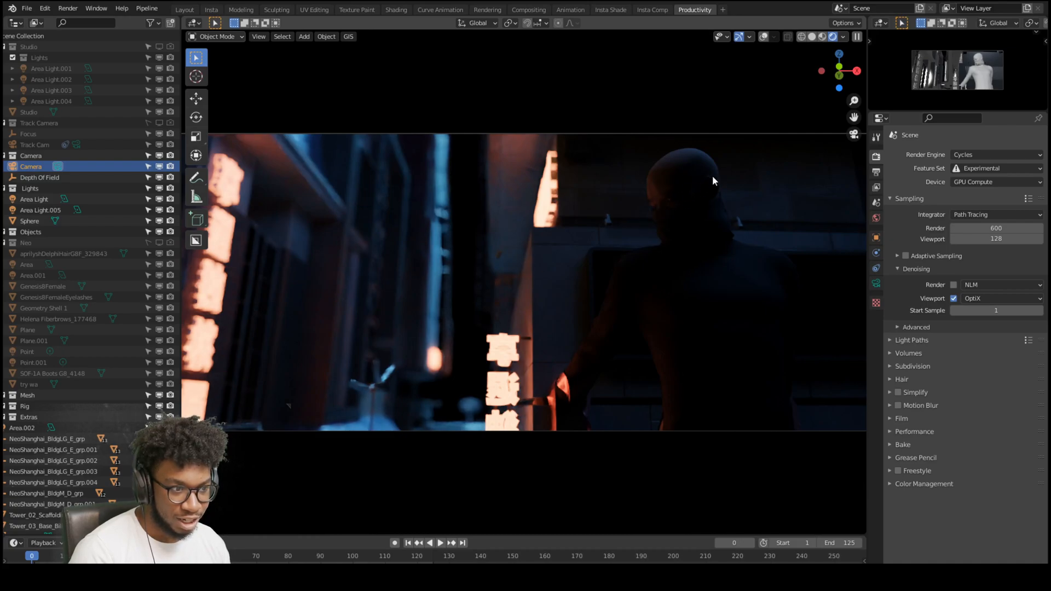
pyautogui.moveTo(622, 400)
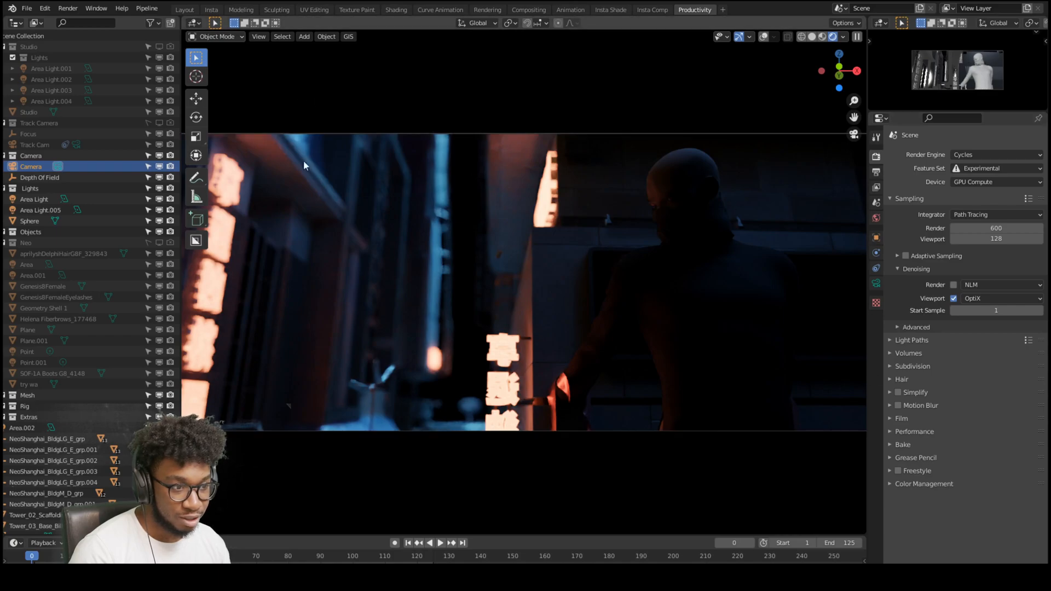
pyautogui.moveTo(461, 269)
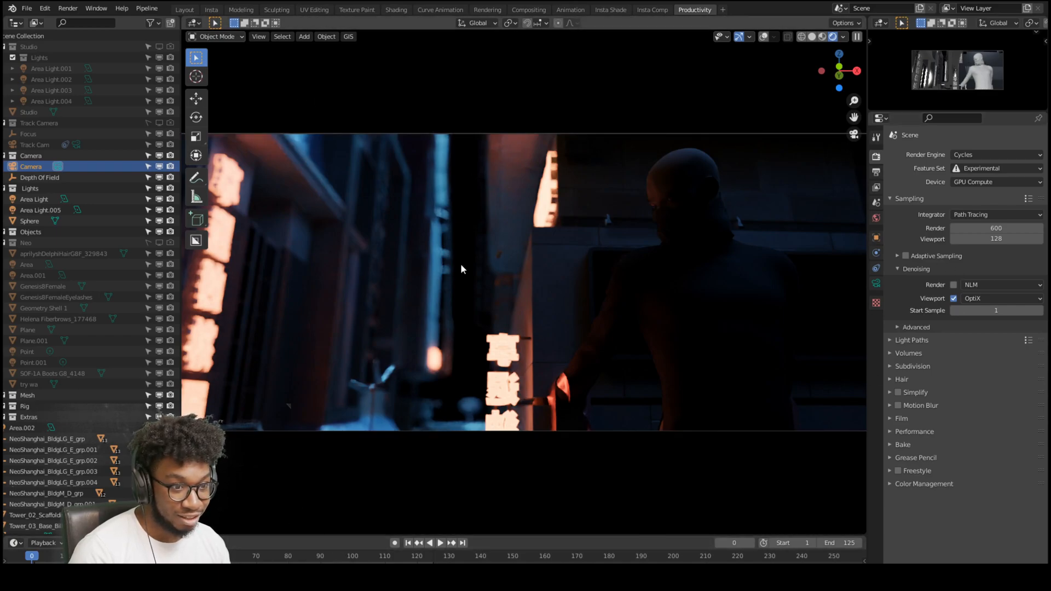
pyautogui.moveTo(580, 283)
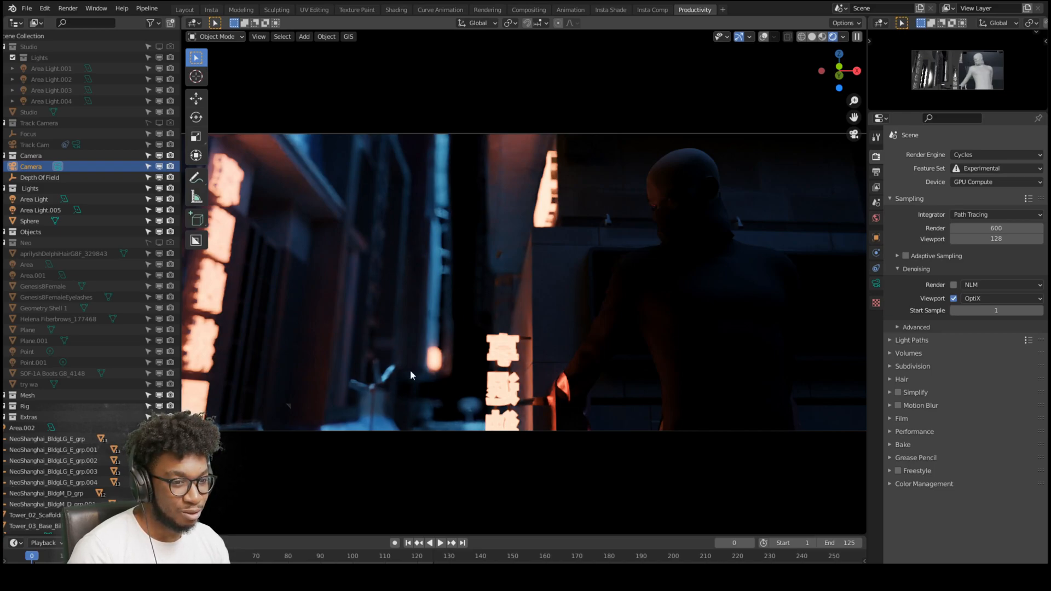
pyautogui.moveTo(418, 337)
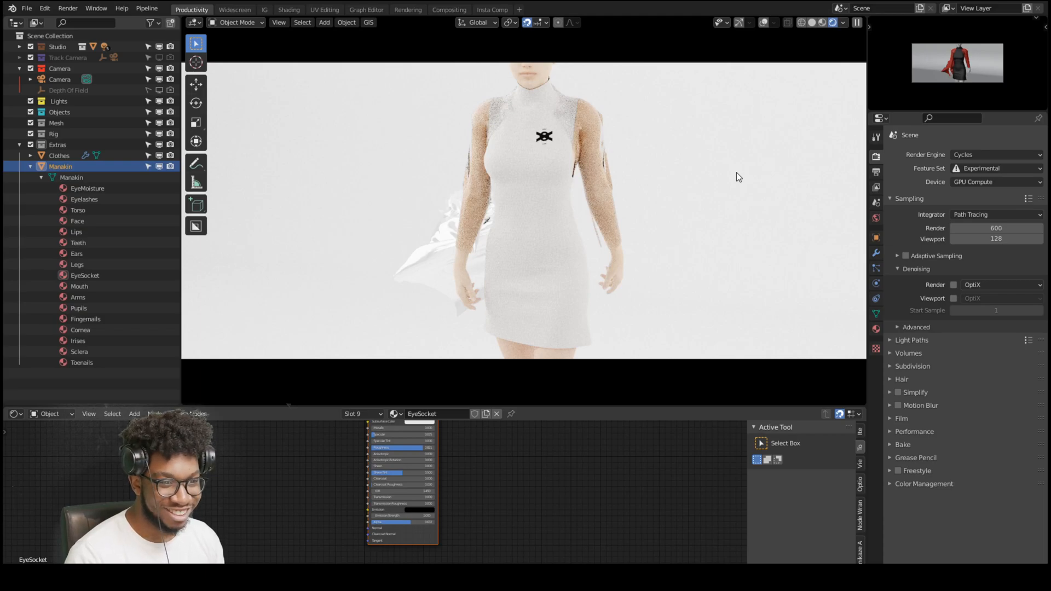
pyautogui.moveTo(648, 166)
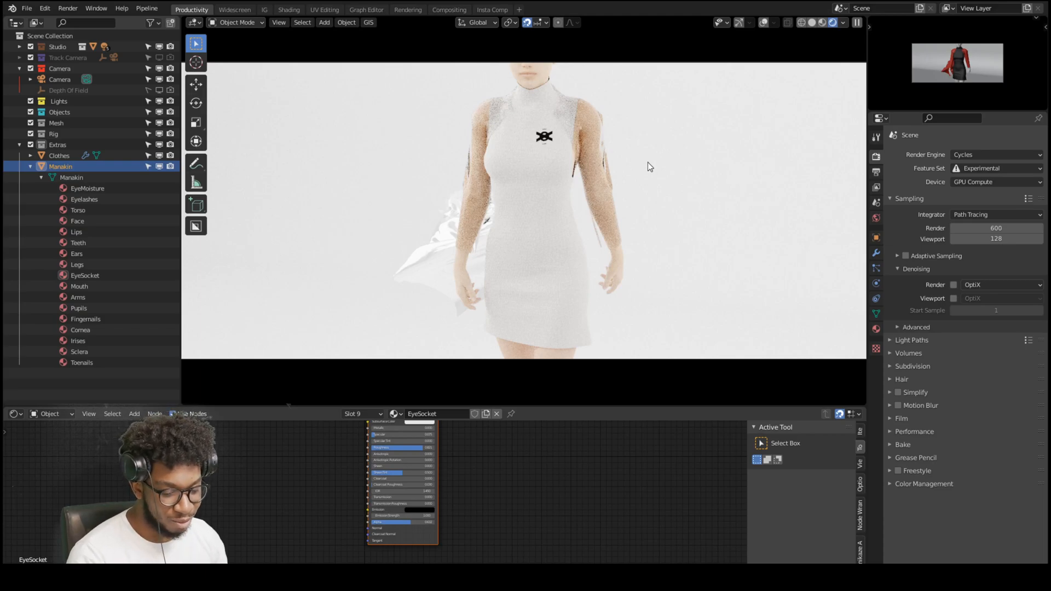
pyautogui.moveTo(649, 175)
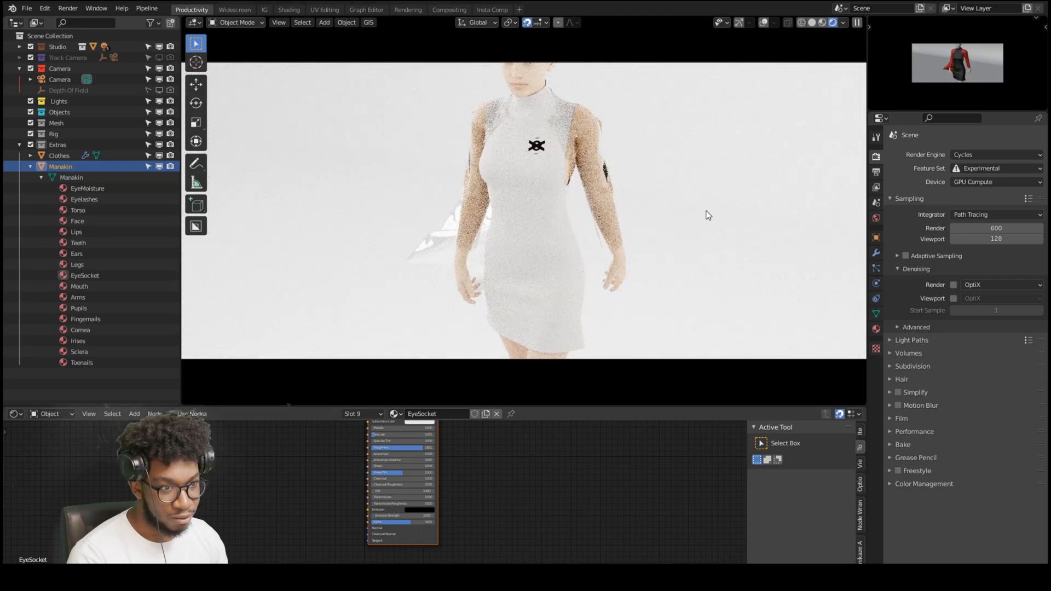
pyautogui.moveTo(616, 166)
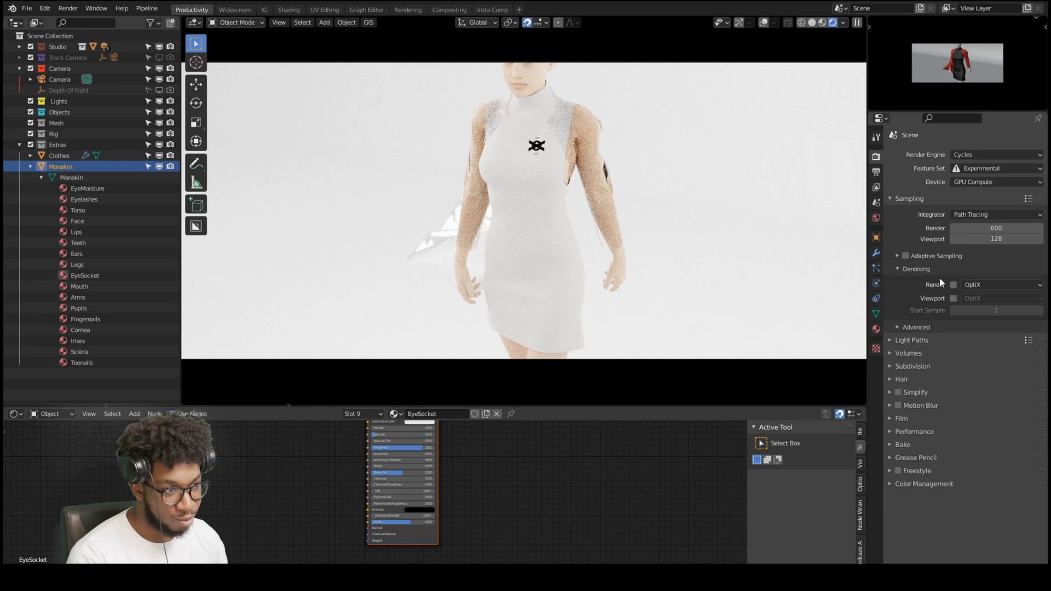
# Enable OptiX viewport denoising for the mannequin scene, then load the hooded figure scene
pyautogui.click(952, 298)
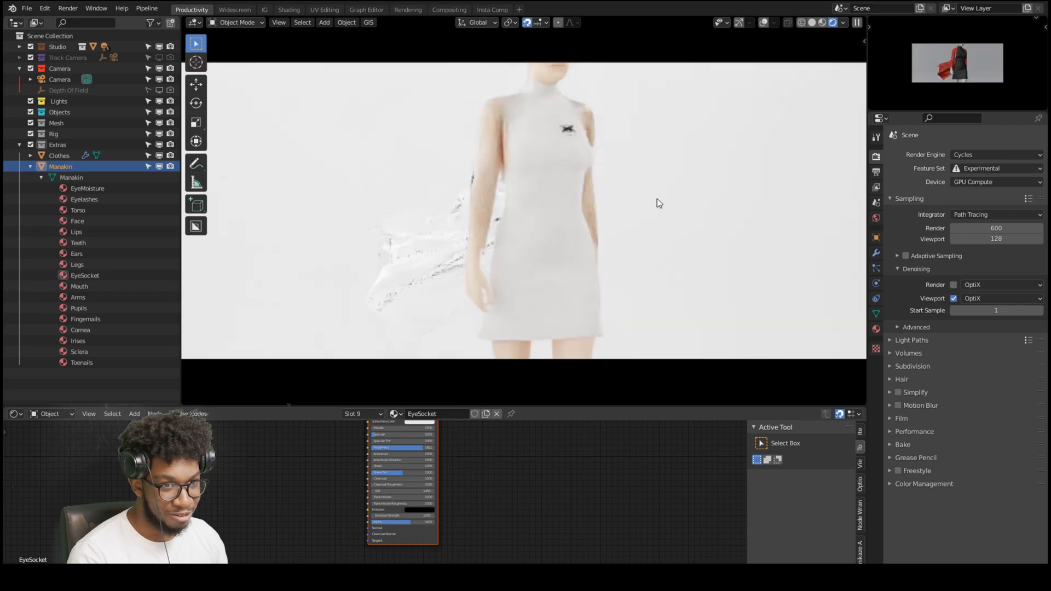
pyautogui.click(27, 8)
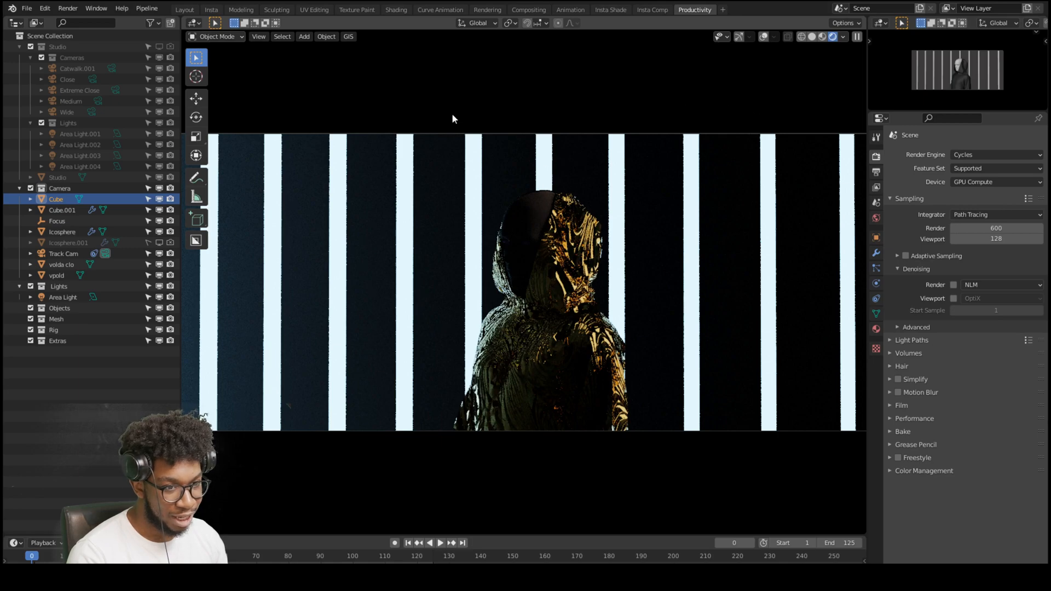
pyautogui.moveTo(567, 313)
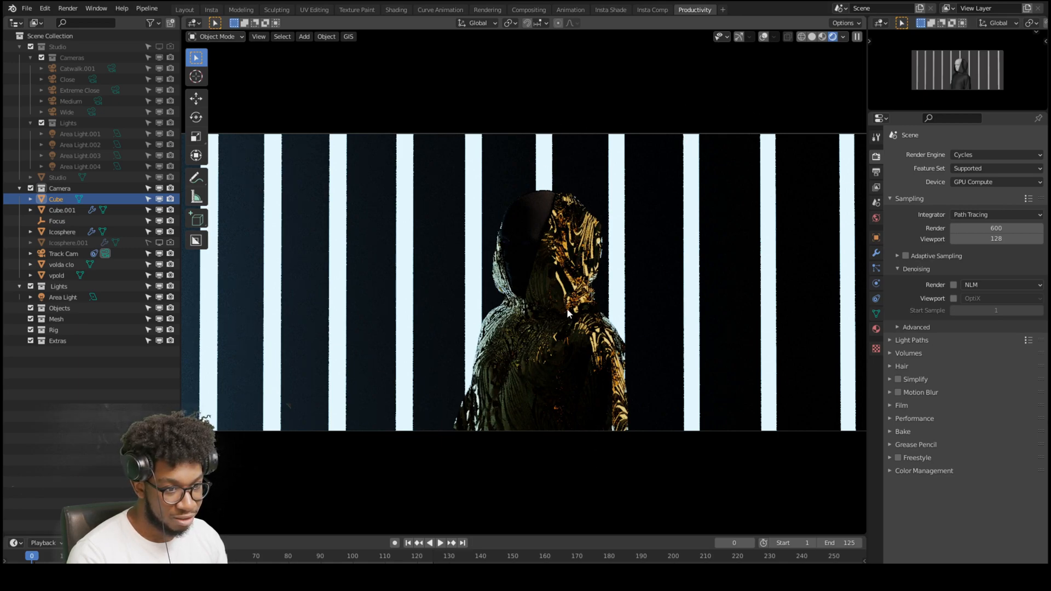
pyautogui.moveTo(580, 213)
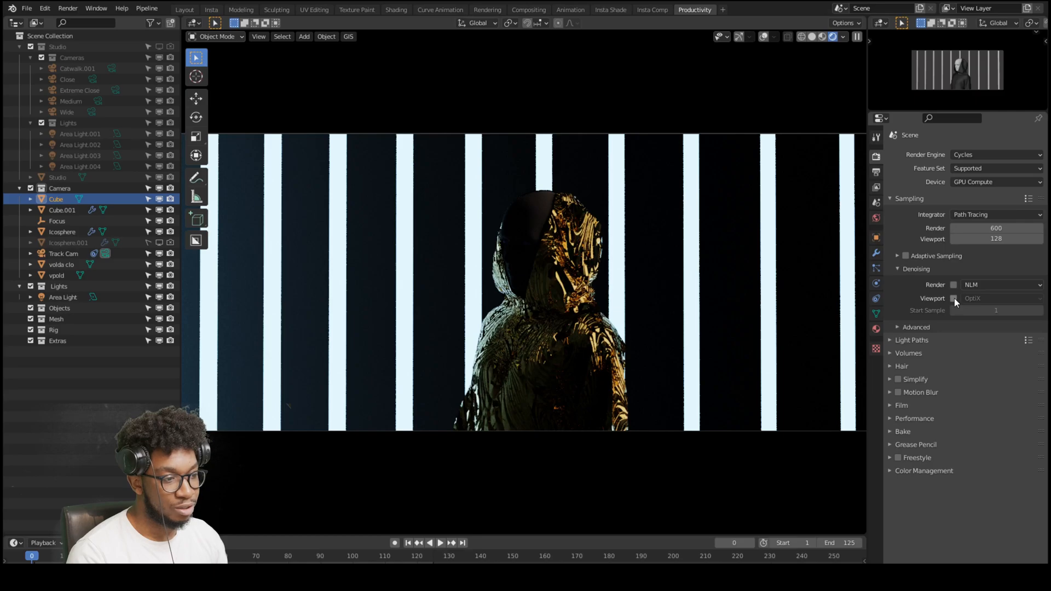
pyautogui.click(953, 298)
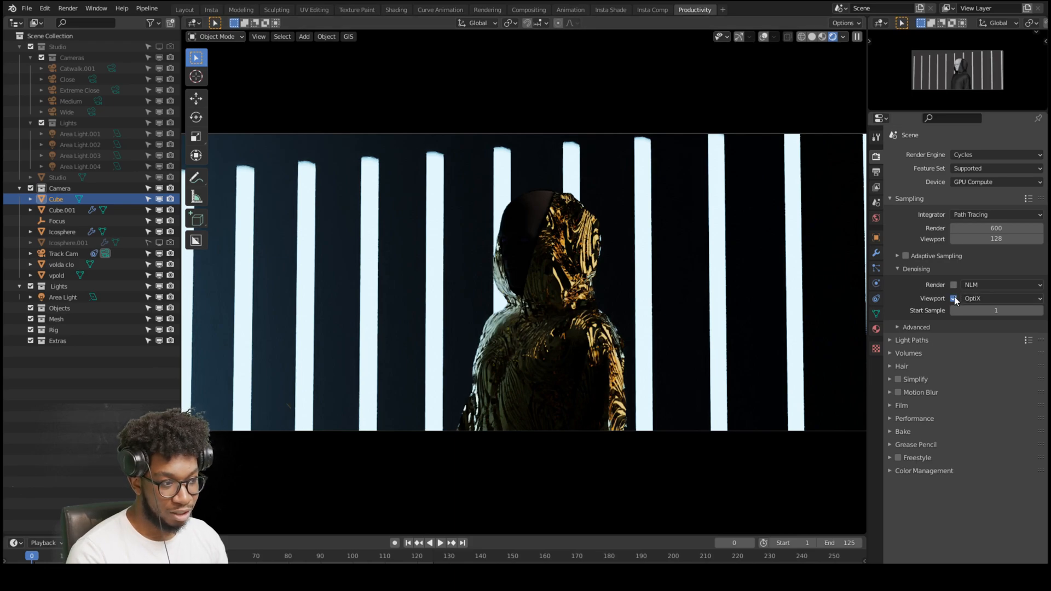
pyautogui.click(952, 298)
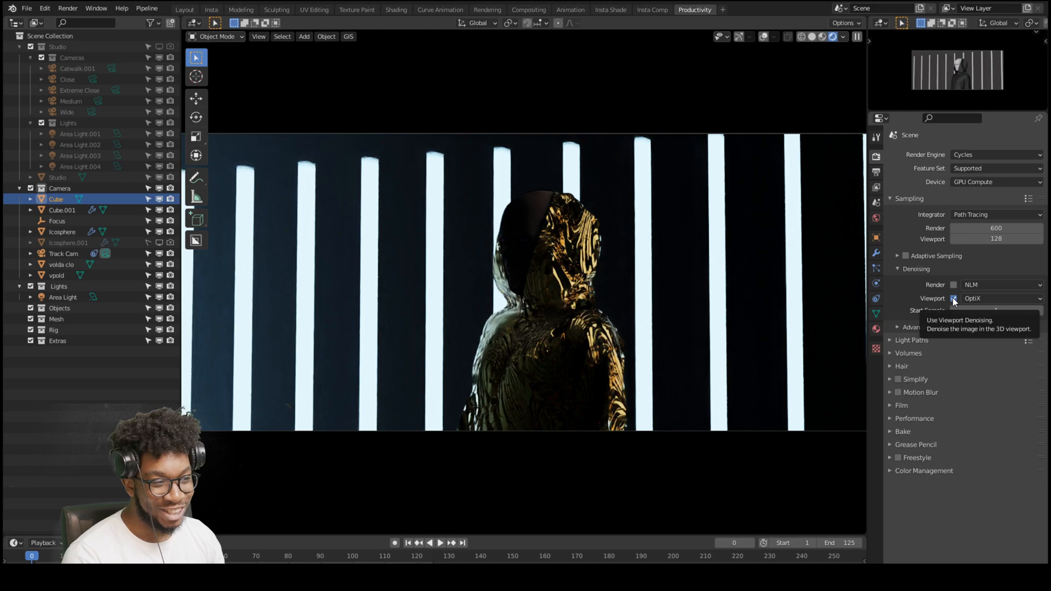
pyautogui.click(952, 299)
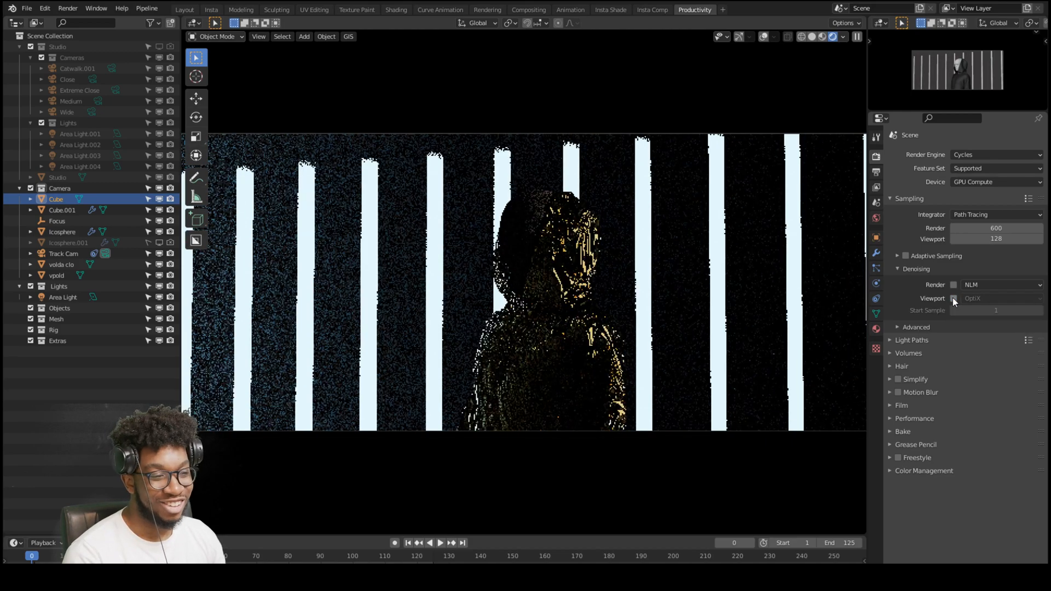
pyautogui.click(953, 298)
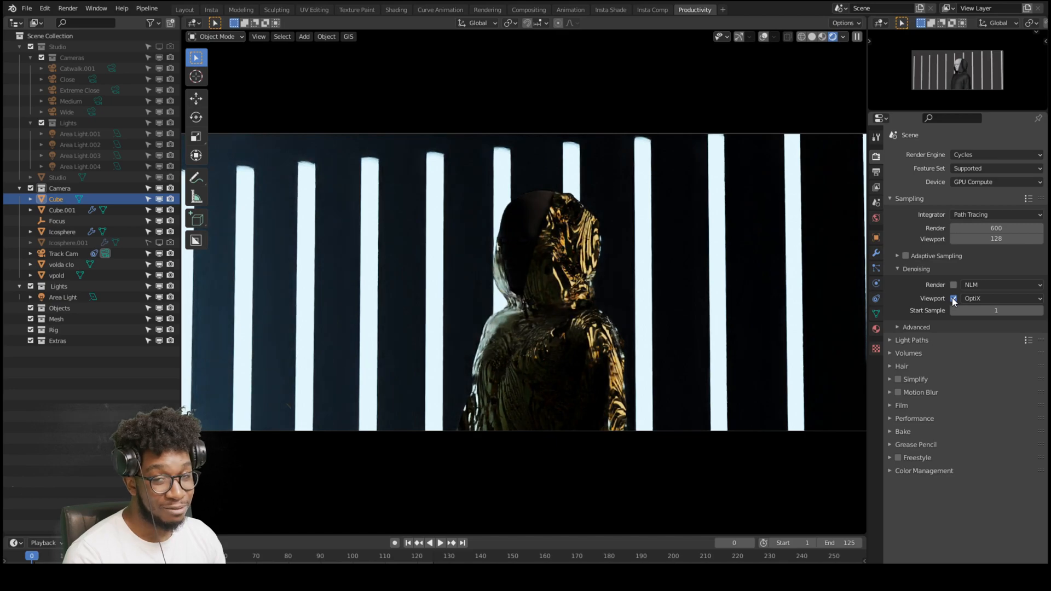
pyautogui.click(952, 299)
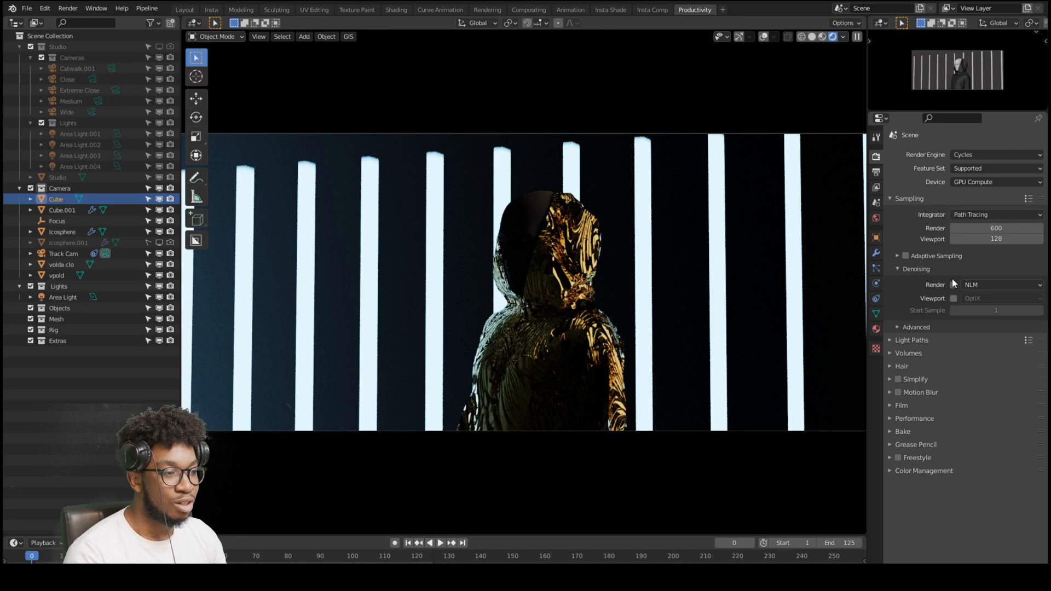
pyautogui.moveTo(948, 285)
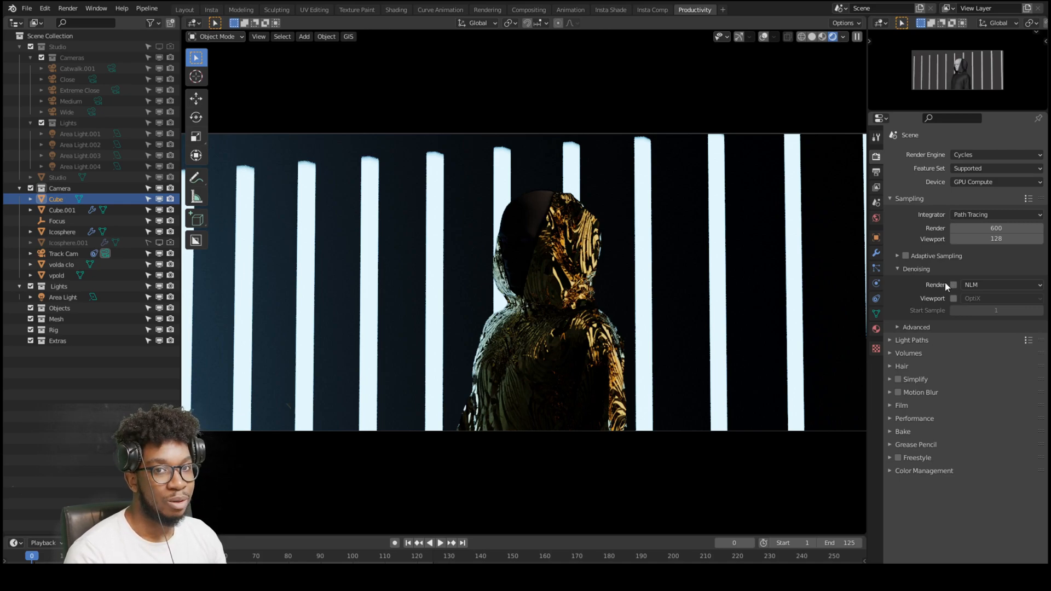